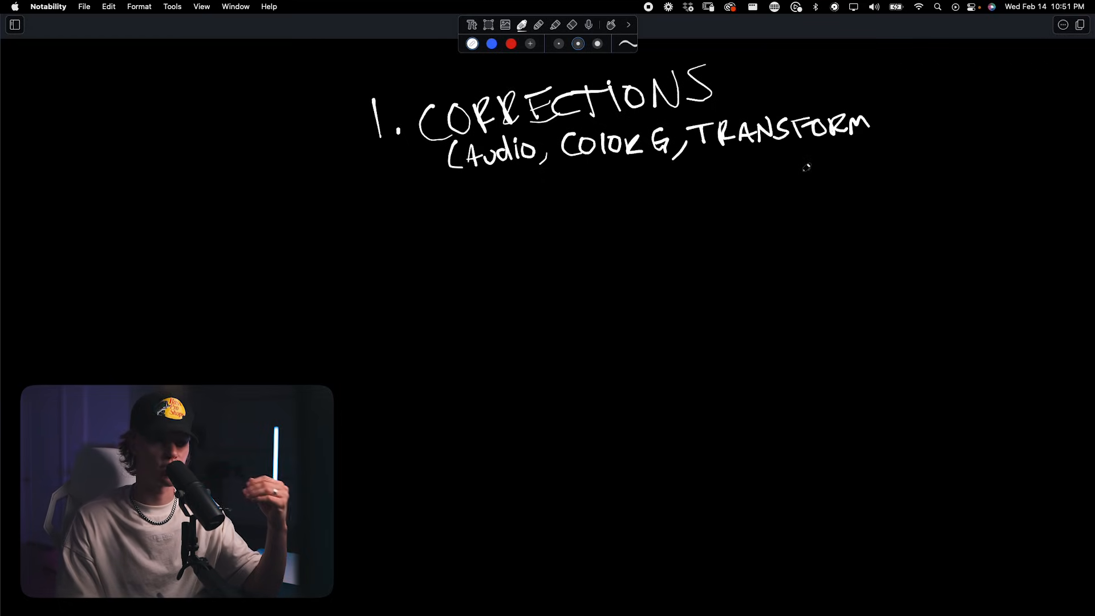
pyautogui.moveTo(943, 43)
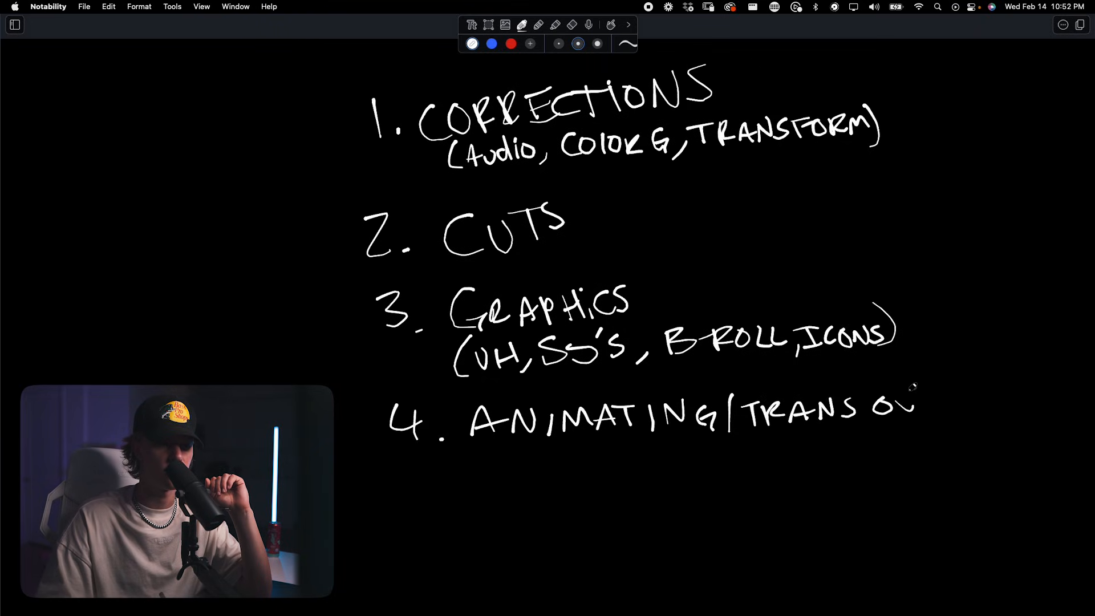
# Step: Scroll down the handwritten four-step editing plan in Notability
pyautogui.scroll(-3)
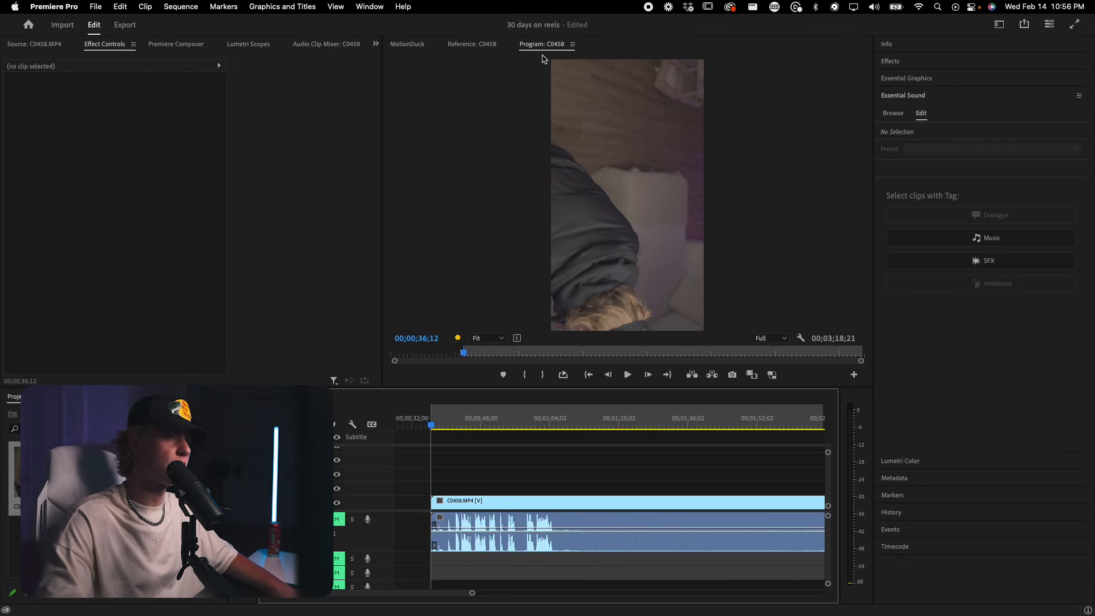
pyautogui.moveTo(543, 44)
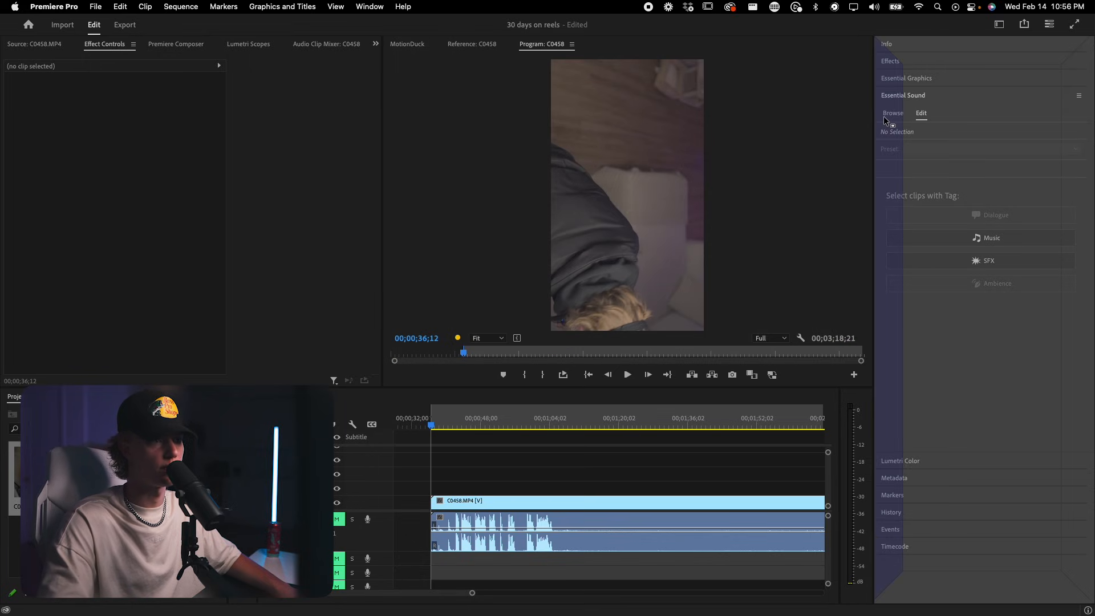
# Step: Re-dock the panel groups so the vertical Program monitor shows larger beside the effect settings
pyautogui.click(408, 44)
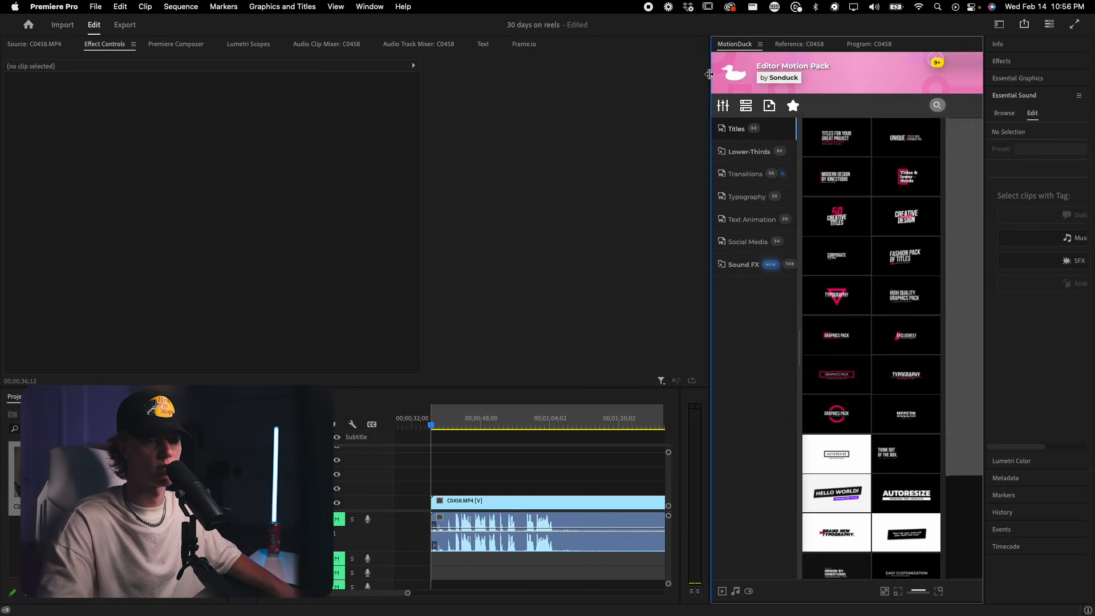
pyautogui.click(782, 44)
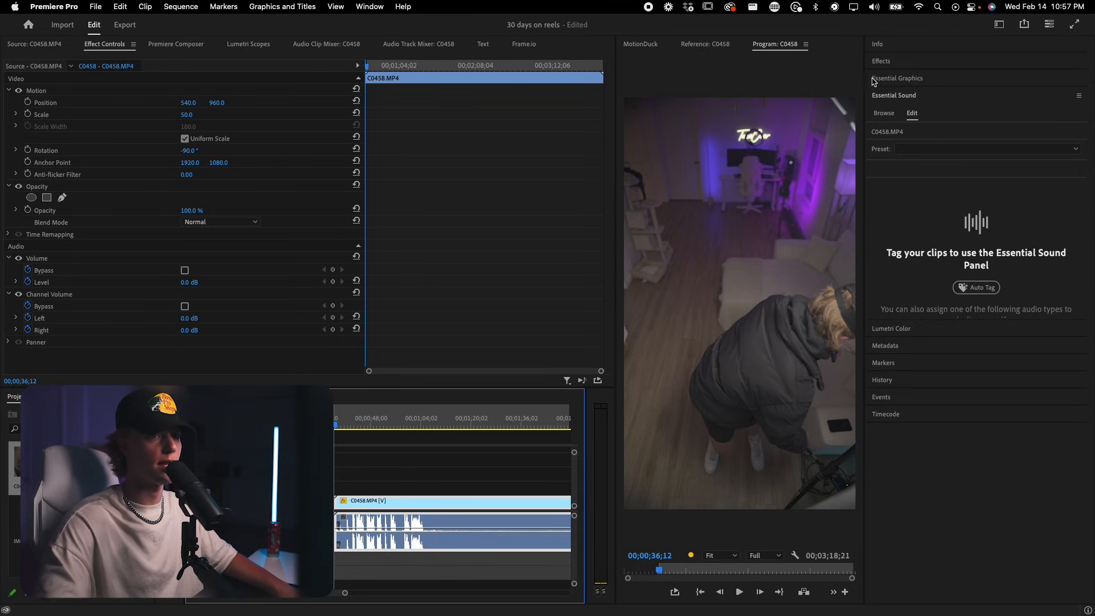
# Step: Apply the Lough LUT and AUDIO FIX presets to C0458 and inspect its colour controls
pyautogui.click(881, 61)
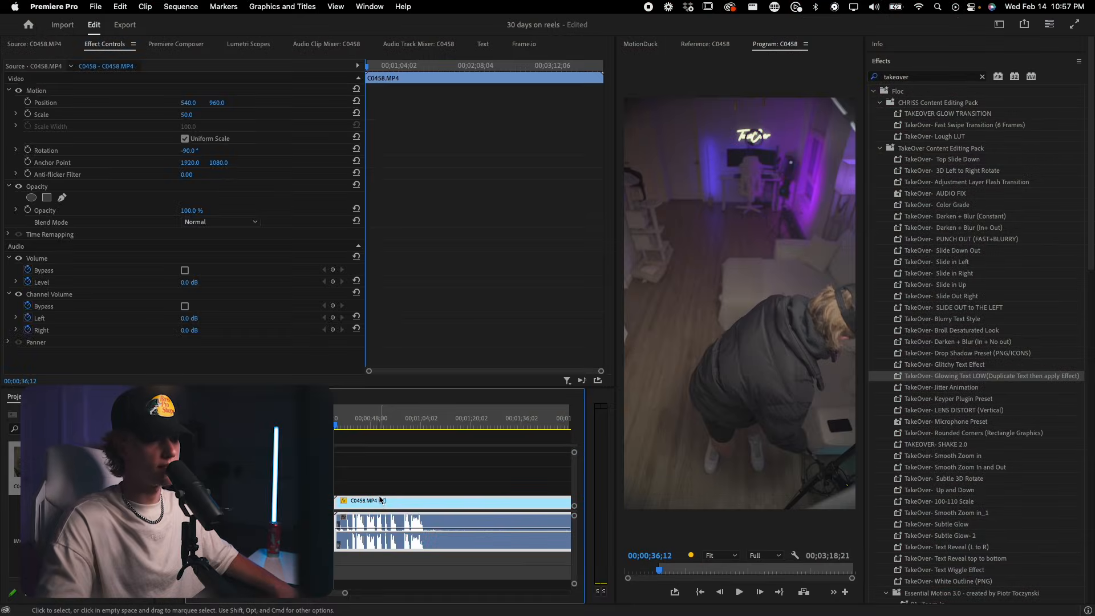
pyautogui.click(35, 66)
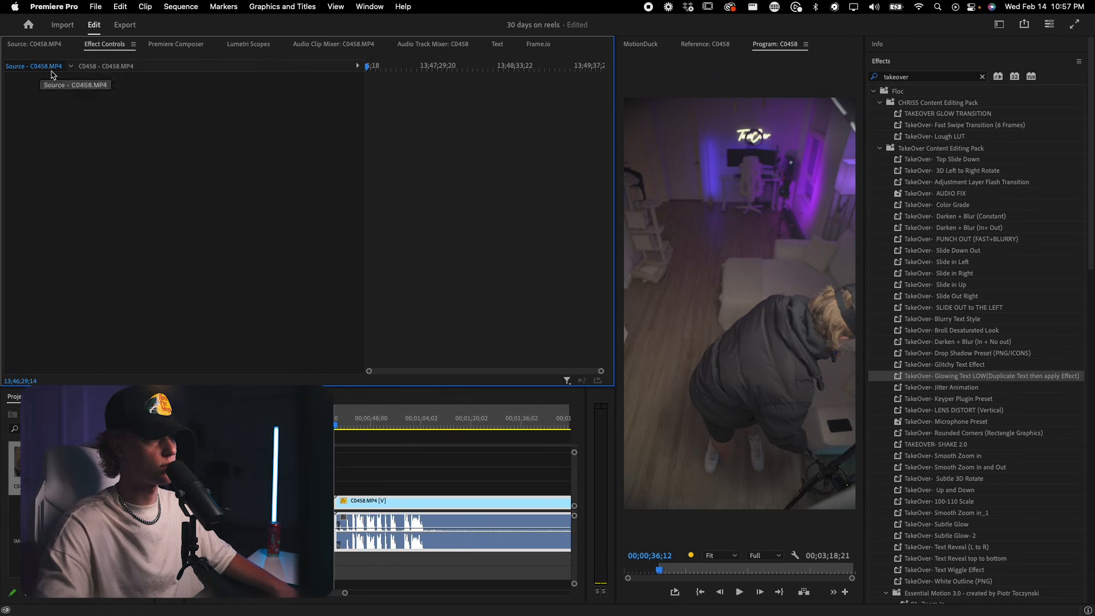
pyautogui.moveTo(967, 232)
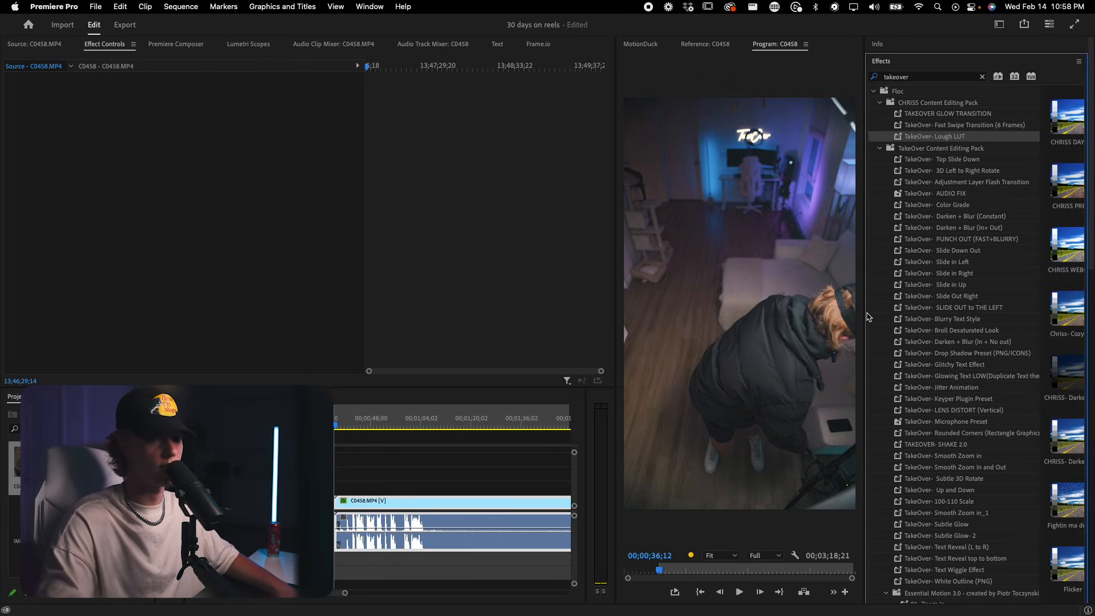
pyautogui.moveTo(968, 416)
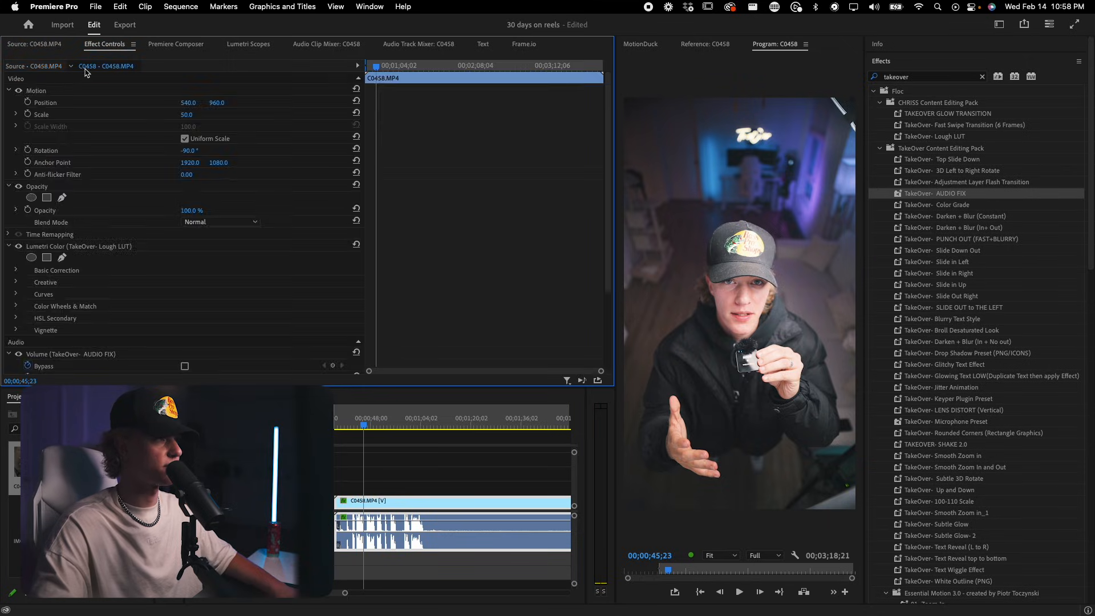
pyautogui.click(1077, 61)
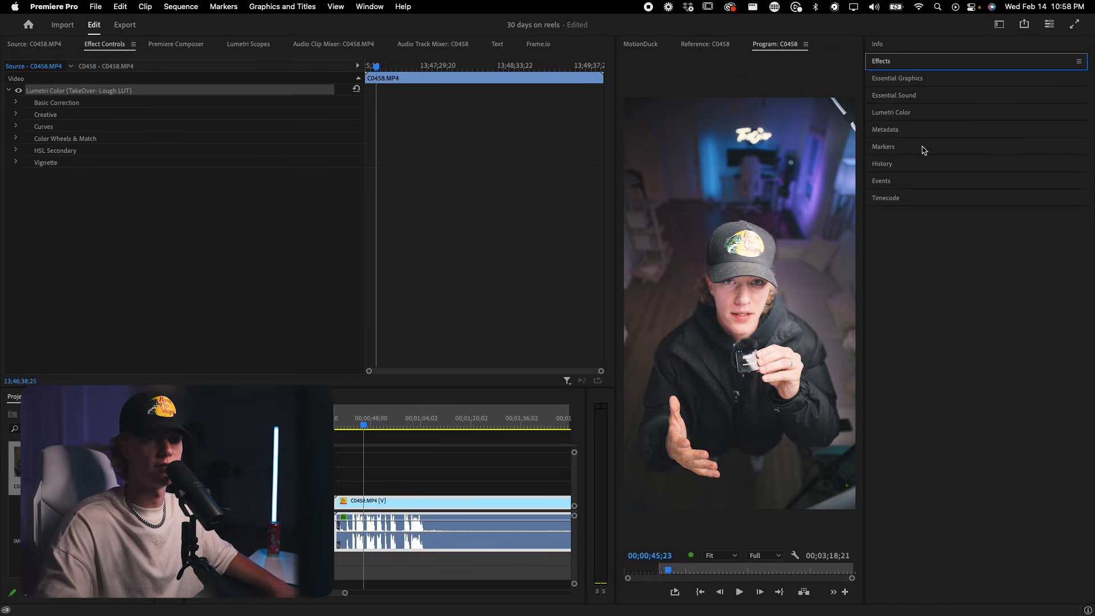
pyautogui.click(891, 111)
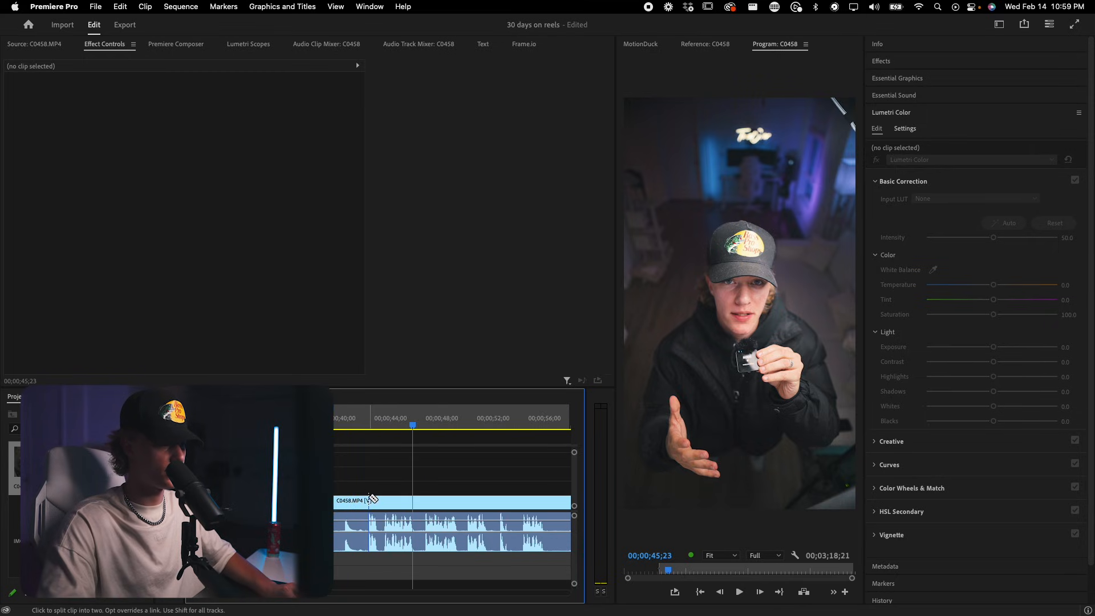
# Step: Razor-cut the C0458 clip on the timeline around the 43–46 second stretch
pyautogui.click(370, 500)
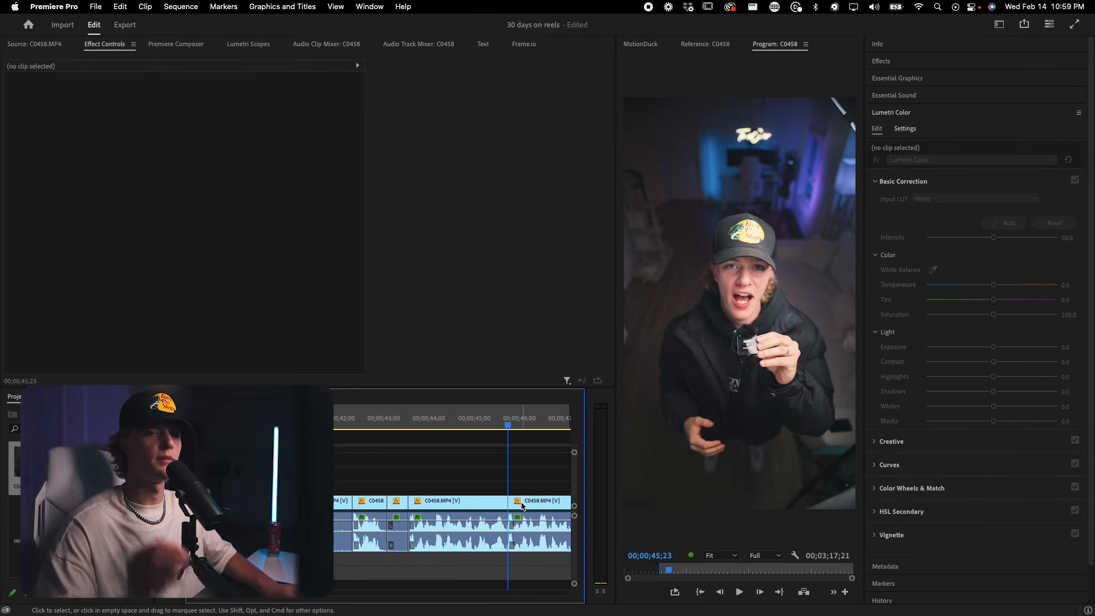
pyautogui.moveTo(520, 507)
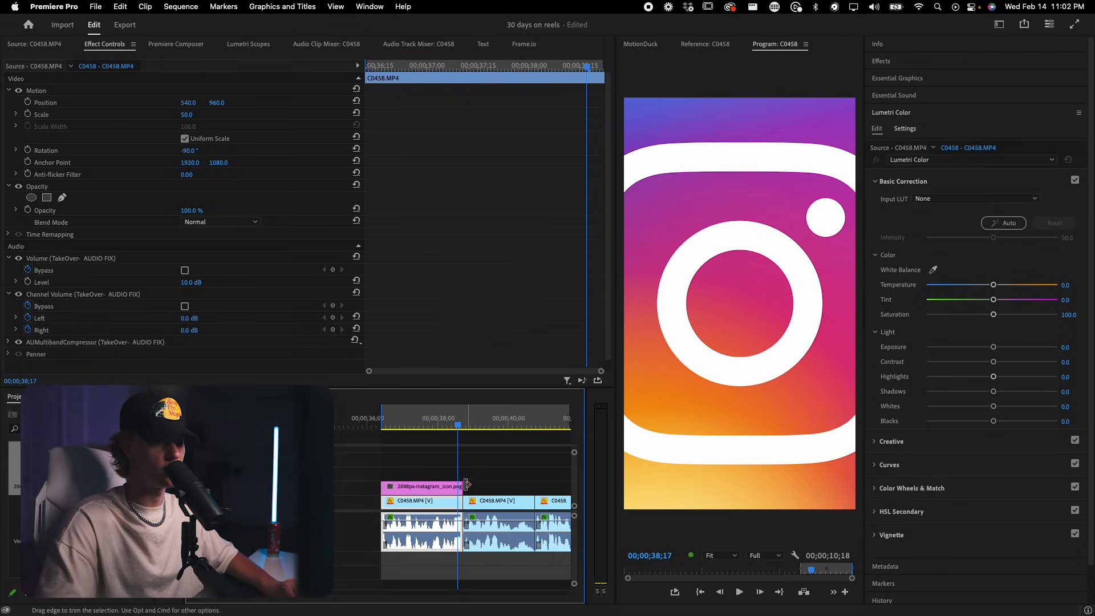
# Step: Scale the Instagram icon to 26 at Position Y 478 and key a footage copy above it
pyautogui.click(419, 487)
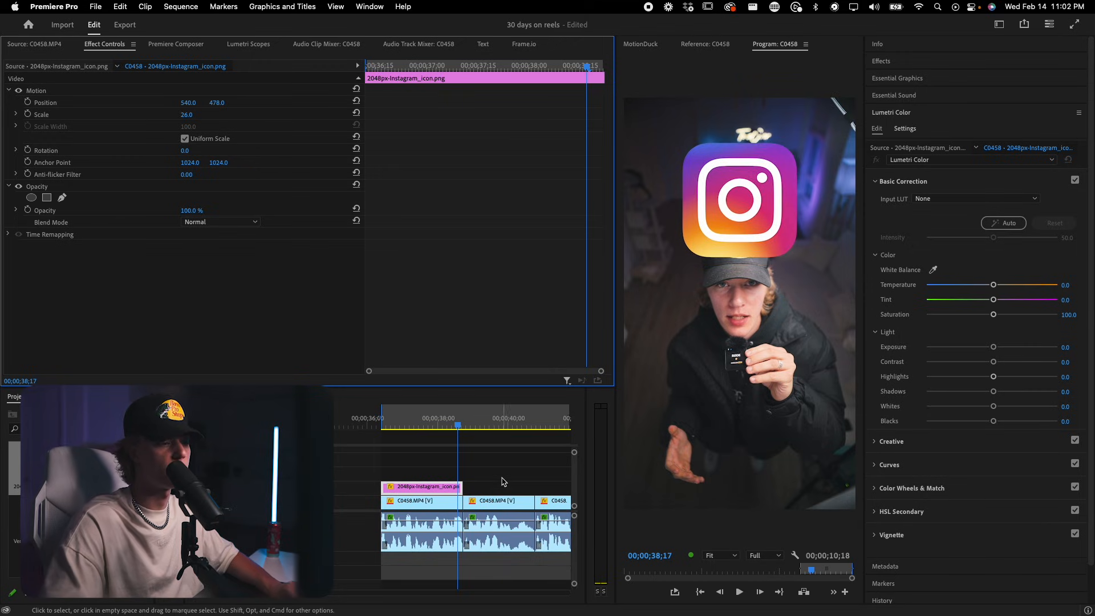
pyautogui.click(420, 501)
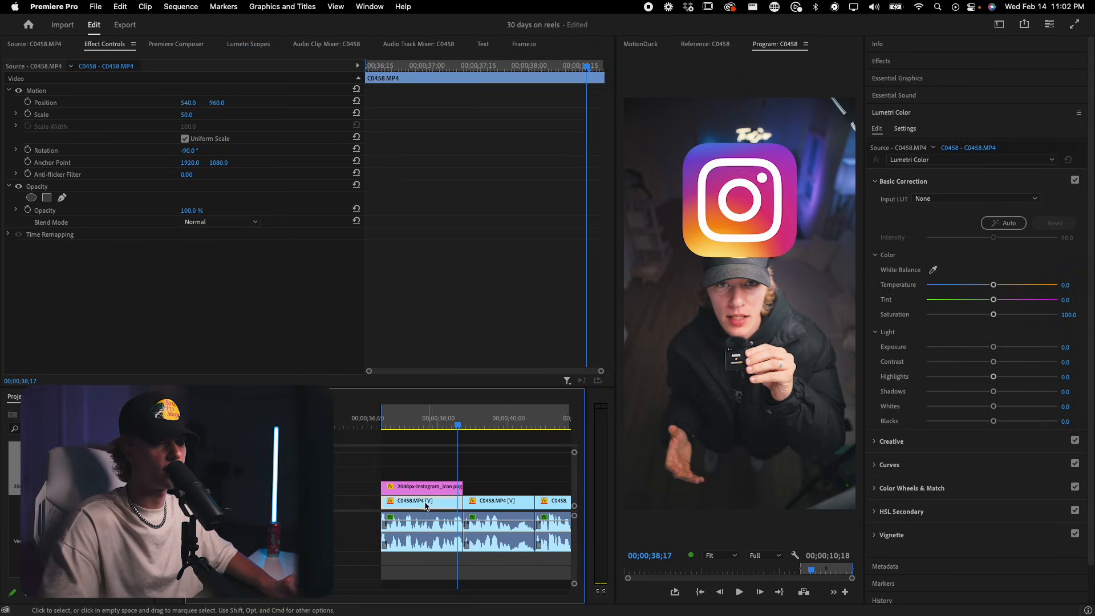
pyautogui.moveTo(444, 504)
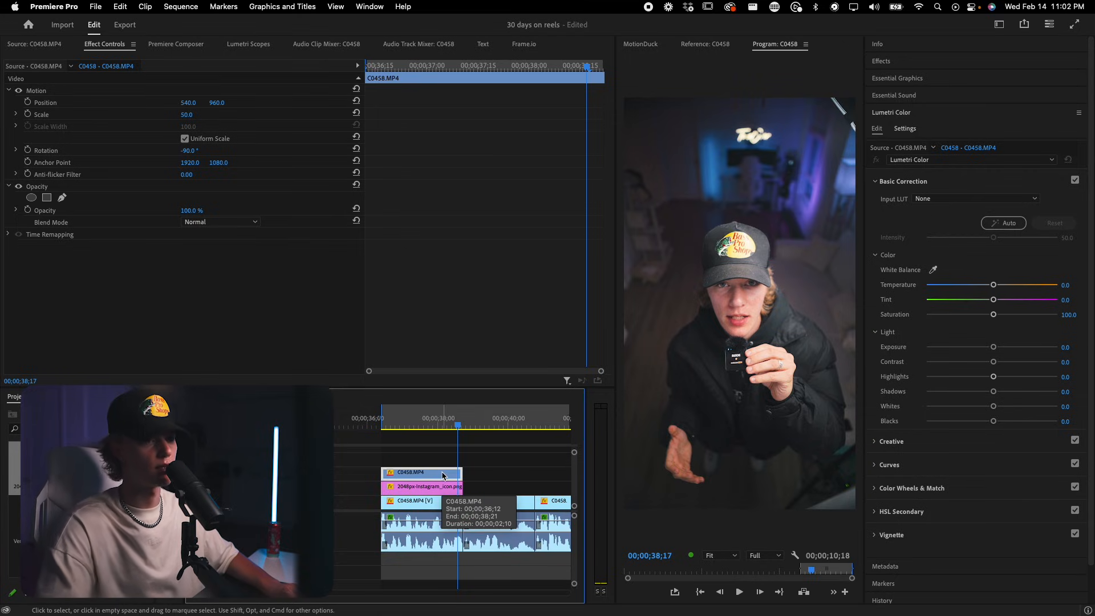
pyautogui.click(426, 418)
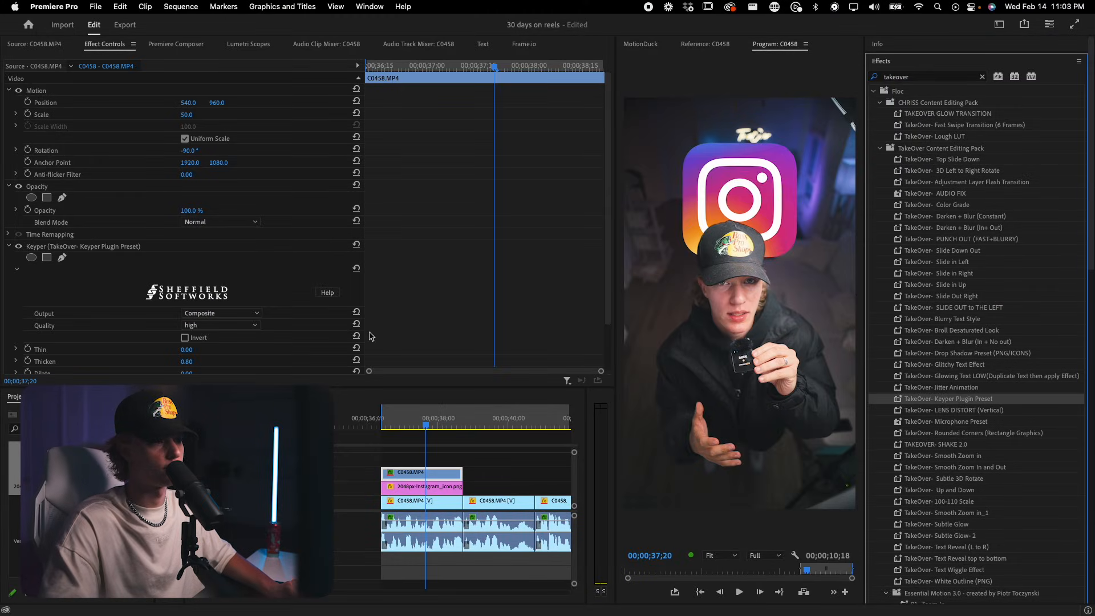
pyautogui.scroll(-3)
pyautogui.write('5')
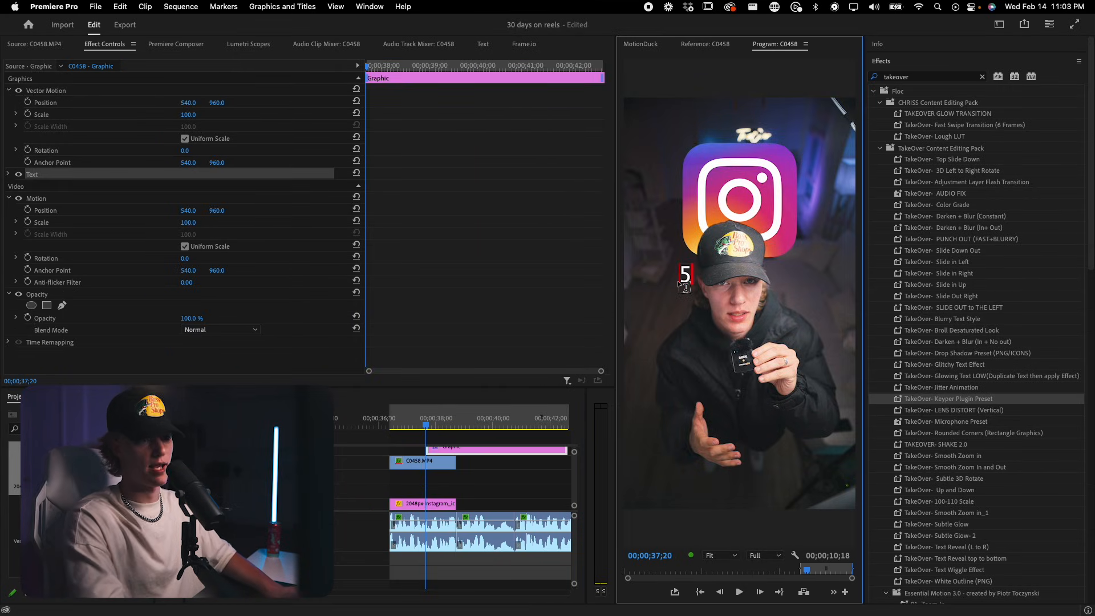
# Step: Set the 5x/wk caption's font to Akira Expanded in Essential Graphics
pyautogui.click(1078, 44)
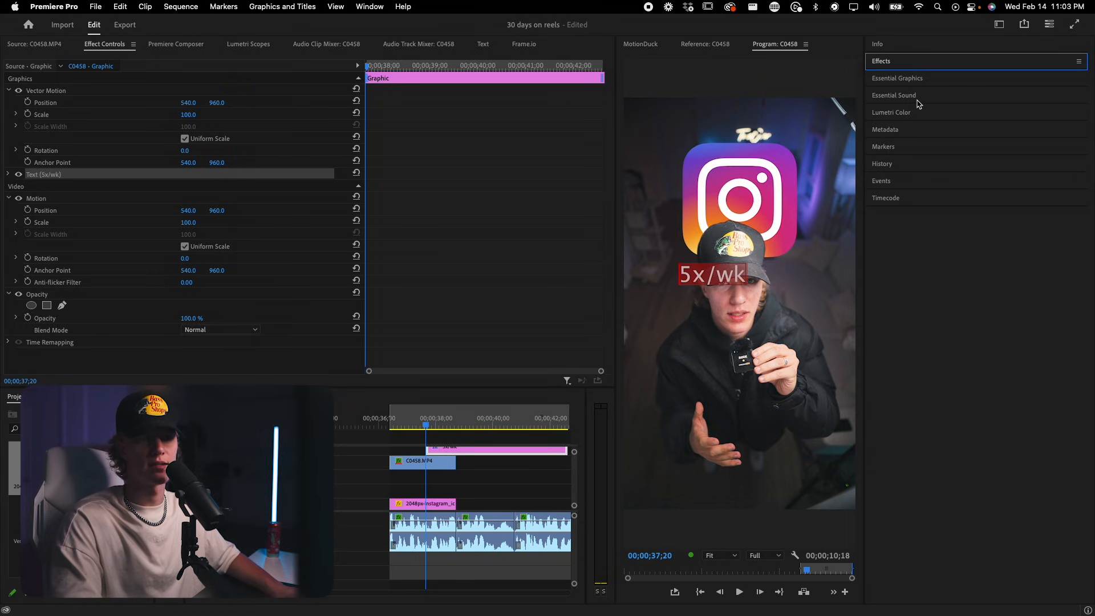
pyautogui.click(894, 95)
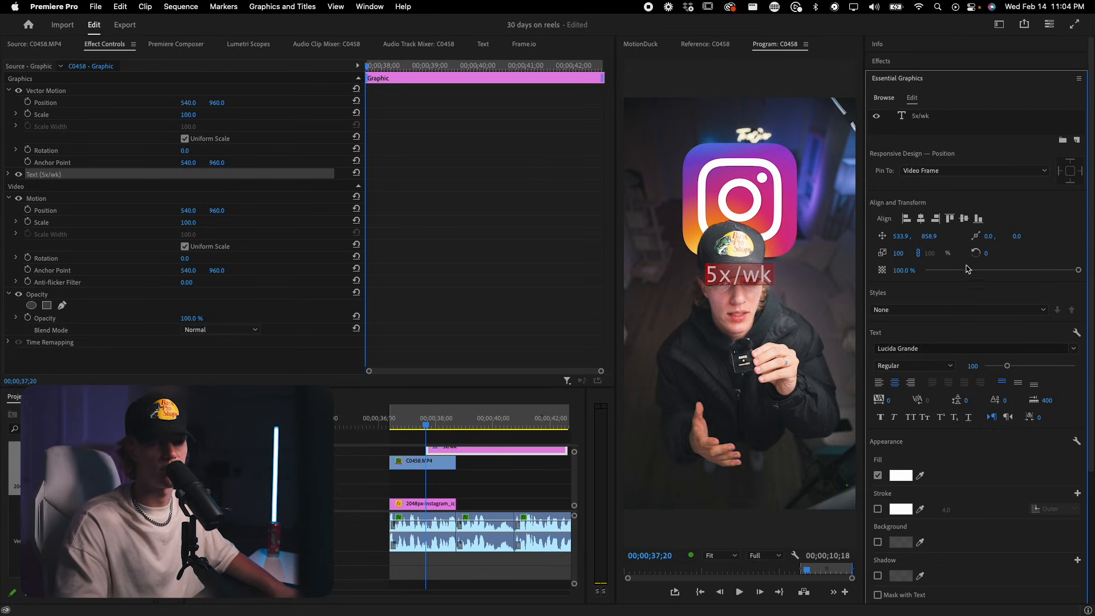
pyautogui.click(971, 348)
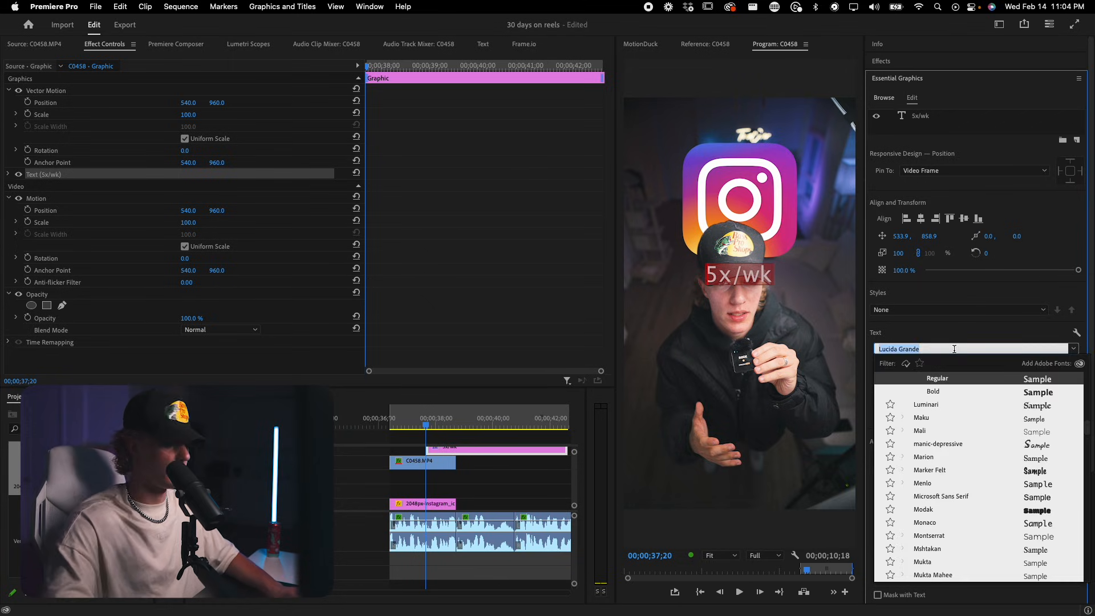
pyautogui.write('akira')
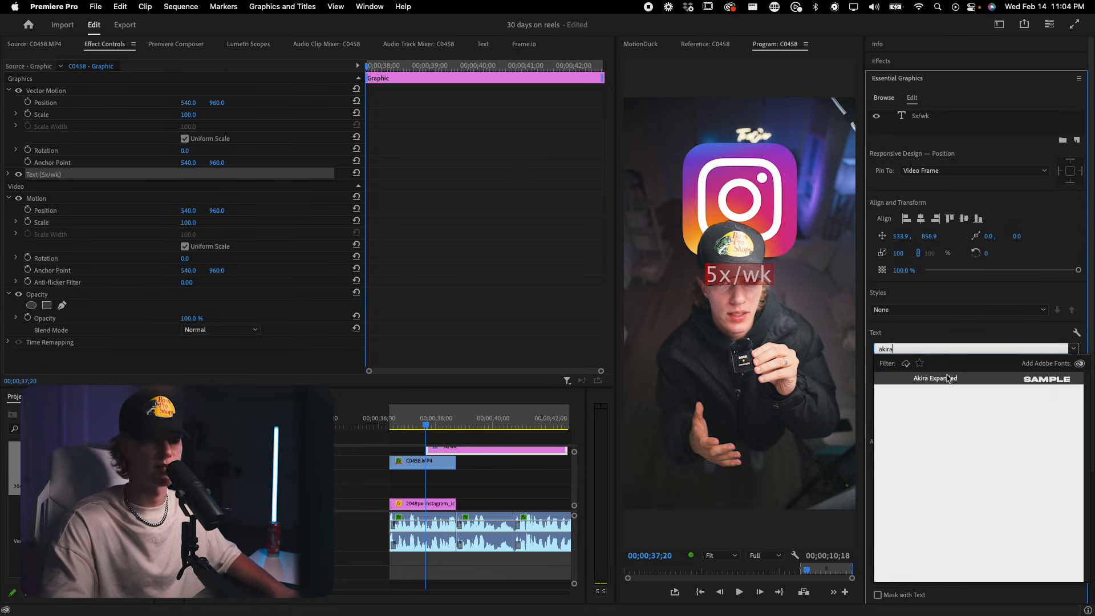
pyautogui.click(934, 378)
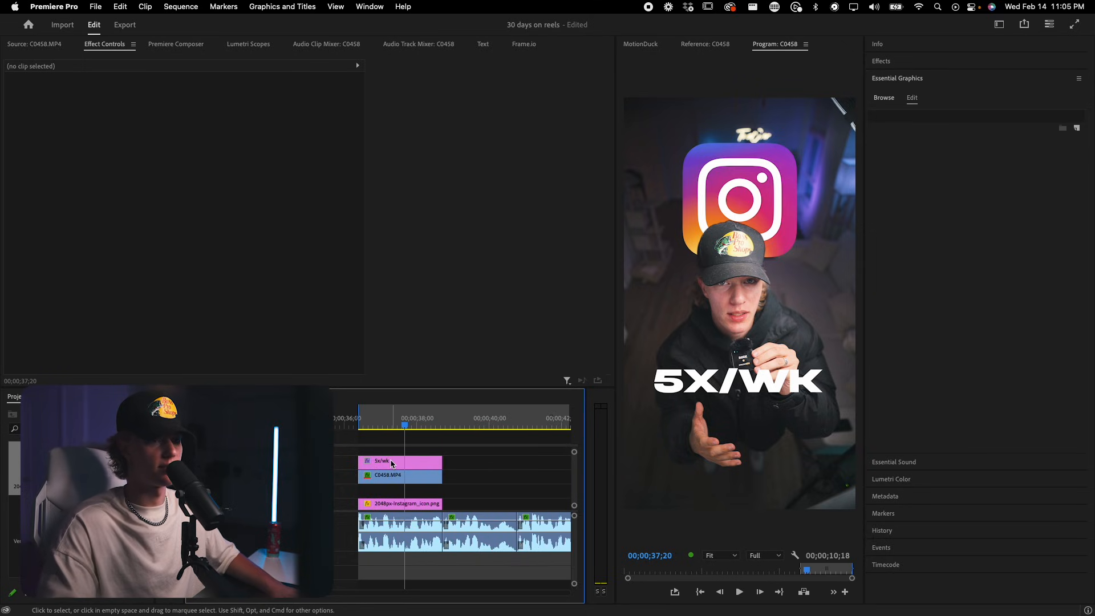
pyautogui.moveTo(400, 463)
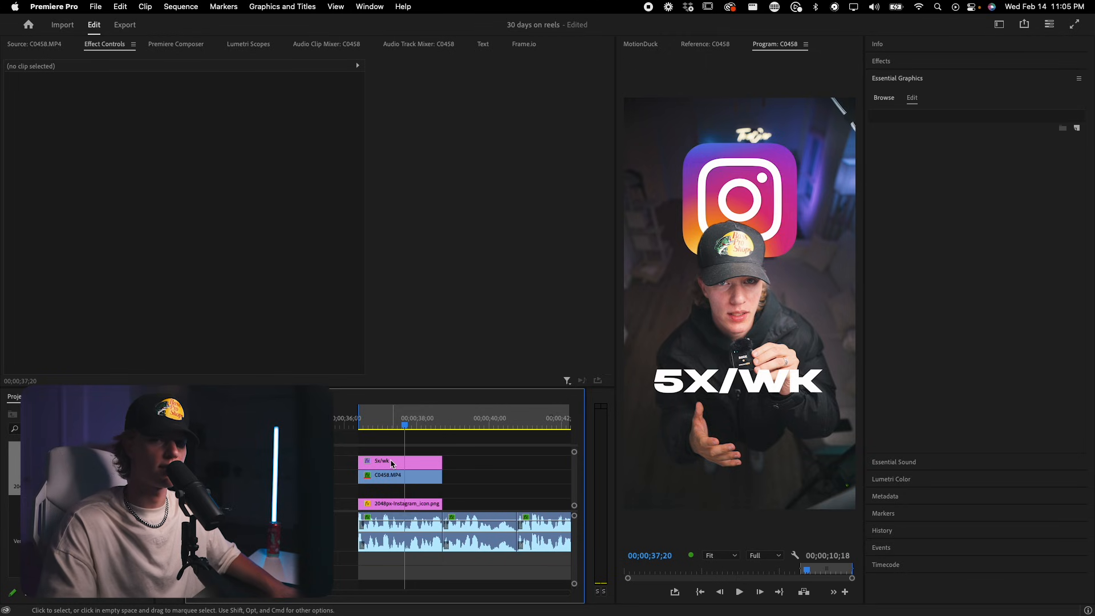
# Step: Duplicate the 5X/WK caption clip and choose the glowing text preset for the copy
pyautogui.click(380, 460)
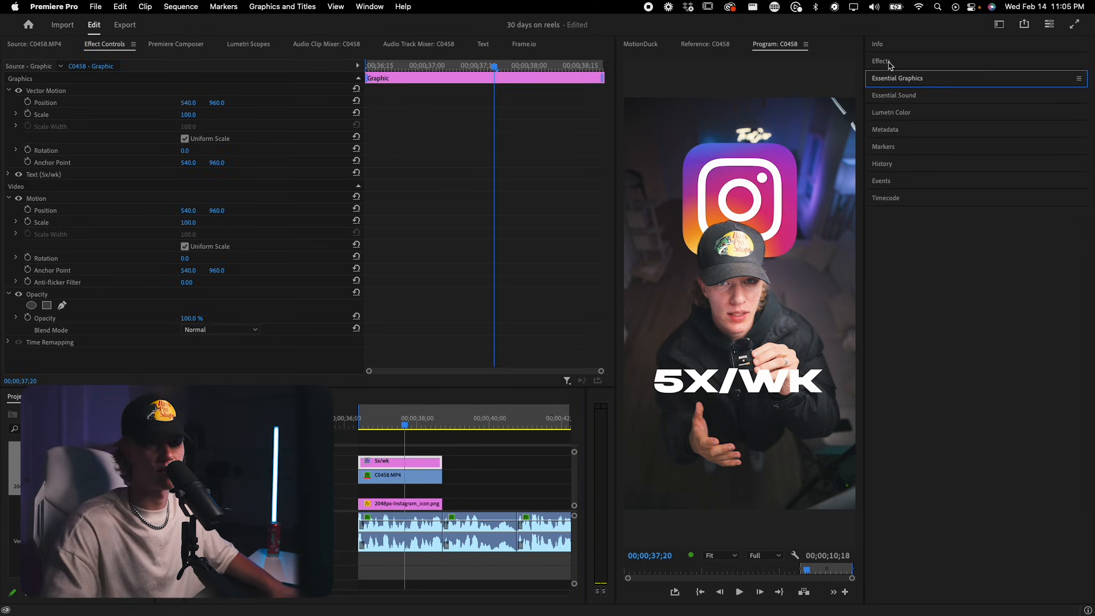
pyautogui.click(881, 61)
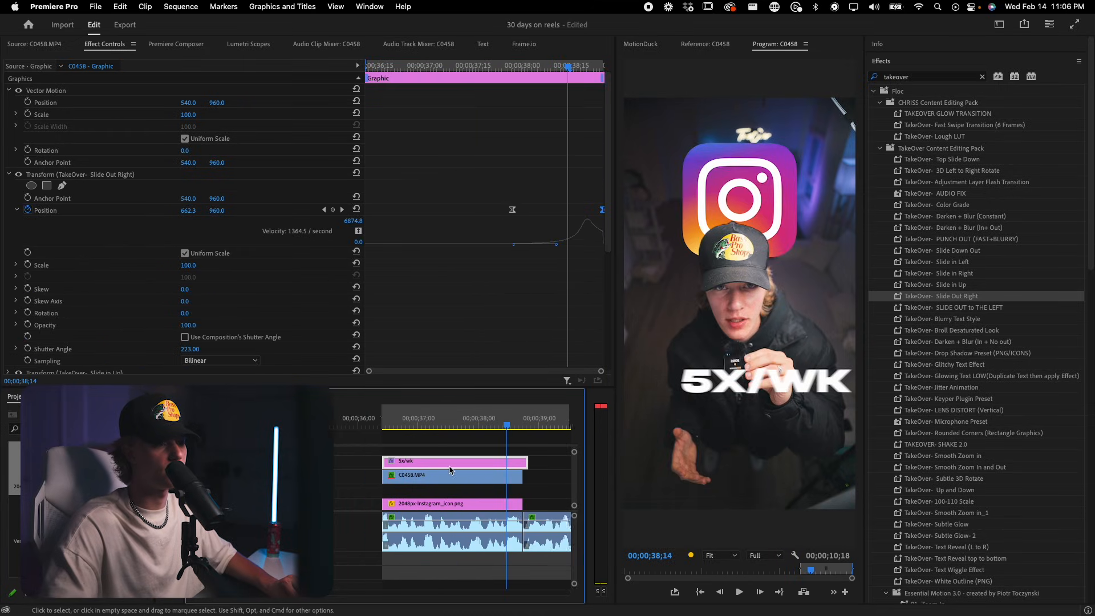
pyautogui.click(457, 418)
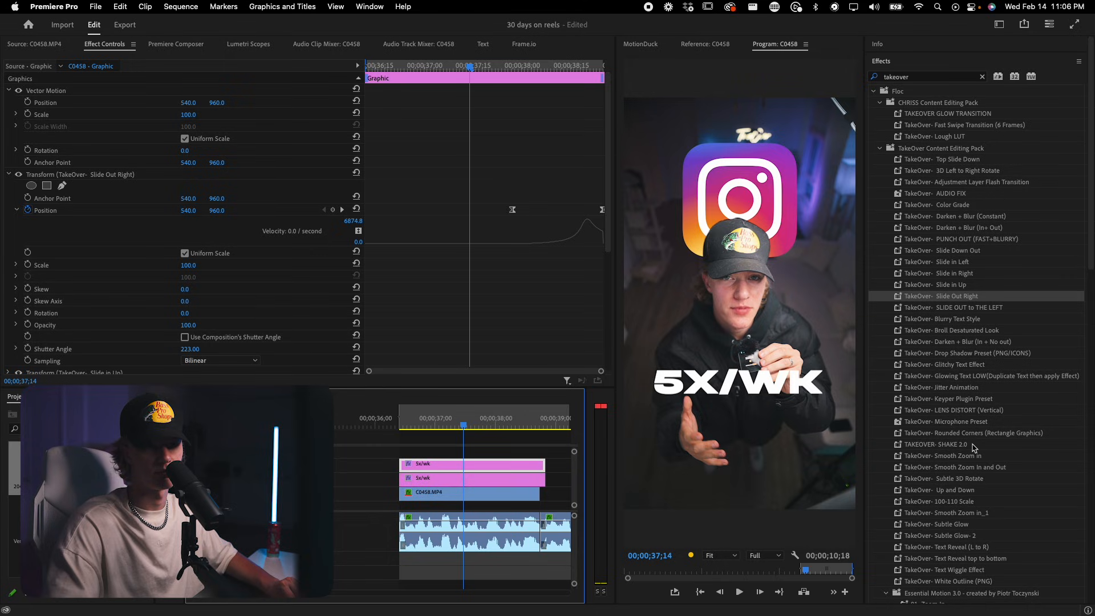
pyautogui.click(974, 376)
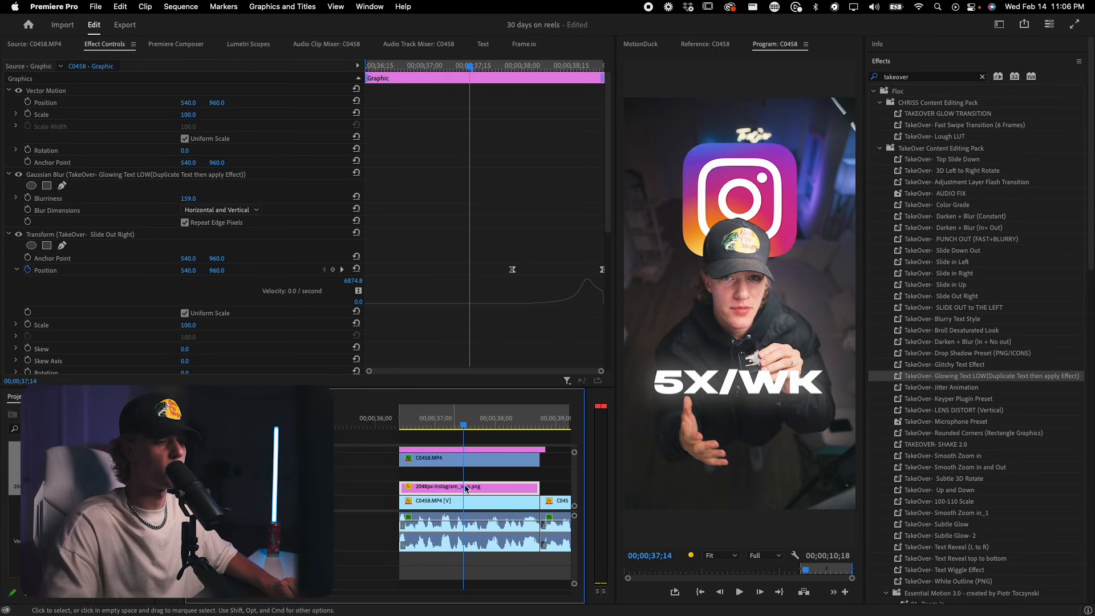
# Step: Give a duplicated Instagram icon clip the Glitchy Text Effect and Glowing Text LOW with more blur
pyautogui.click(467, 486)
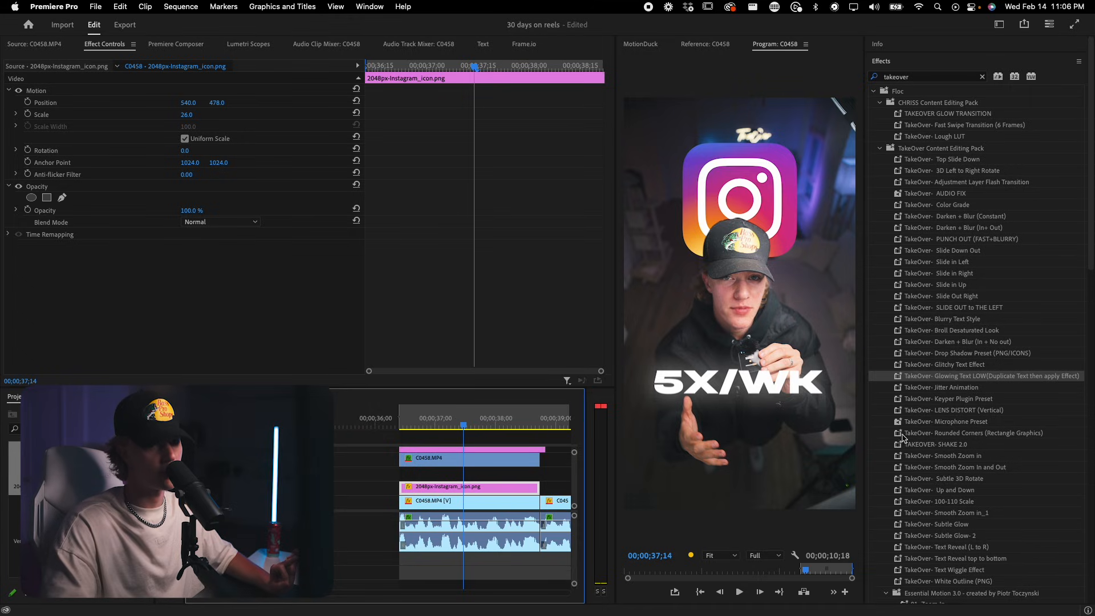
pyautogui.moveTo(968, 393)
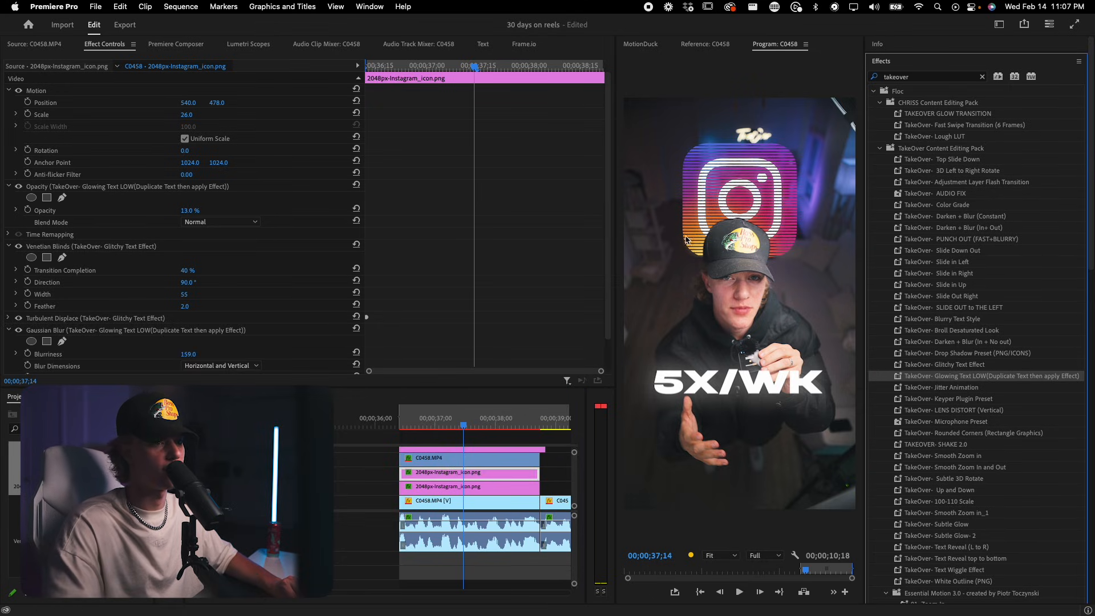
pyautogui.scroll(-3)
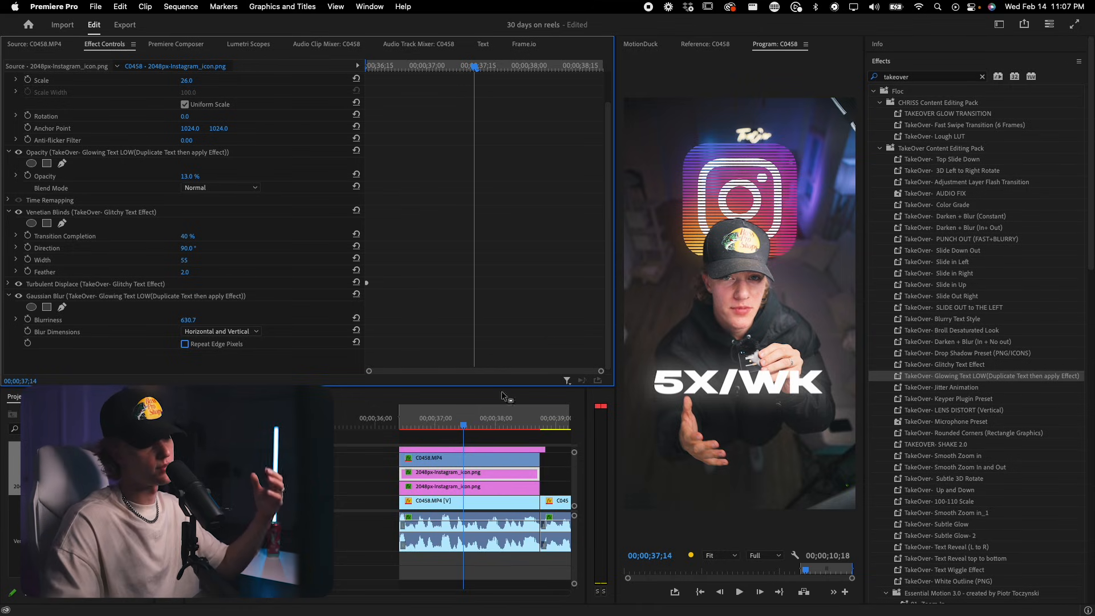
pyautogui.click(470, 487)
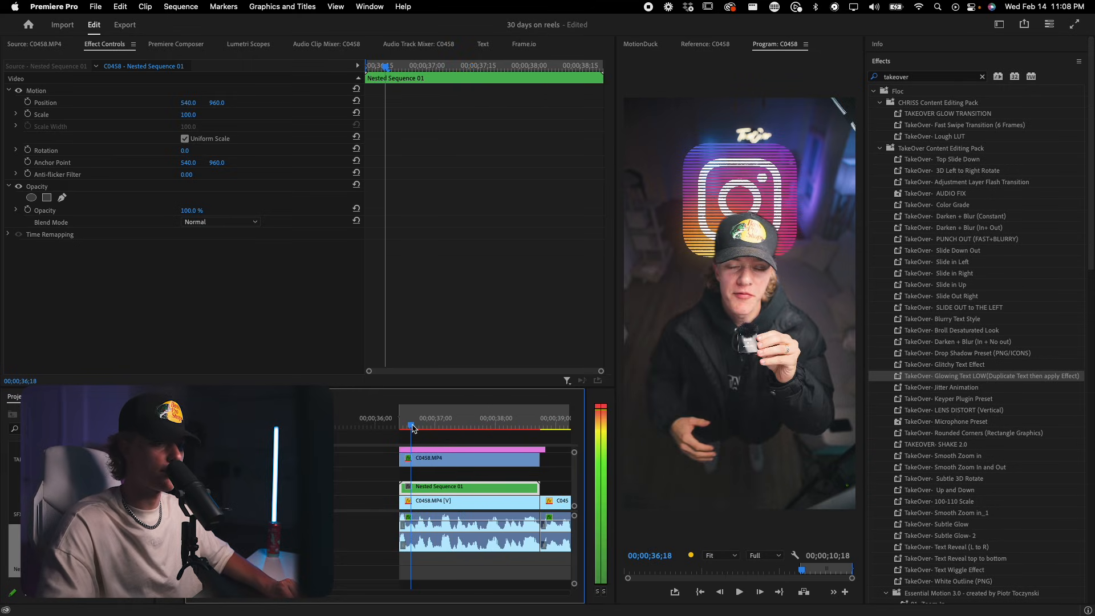
# Step: Retime the Top Slide Down keyframes on Nested Sequence 01 so the icon slides in
pyautogui.click(423, 426)
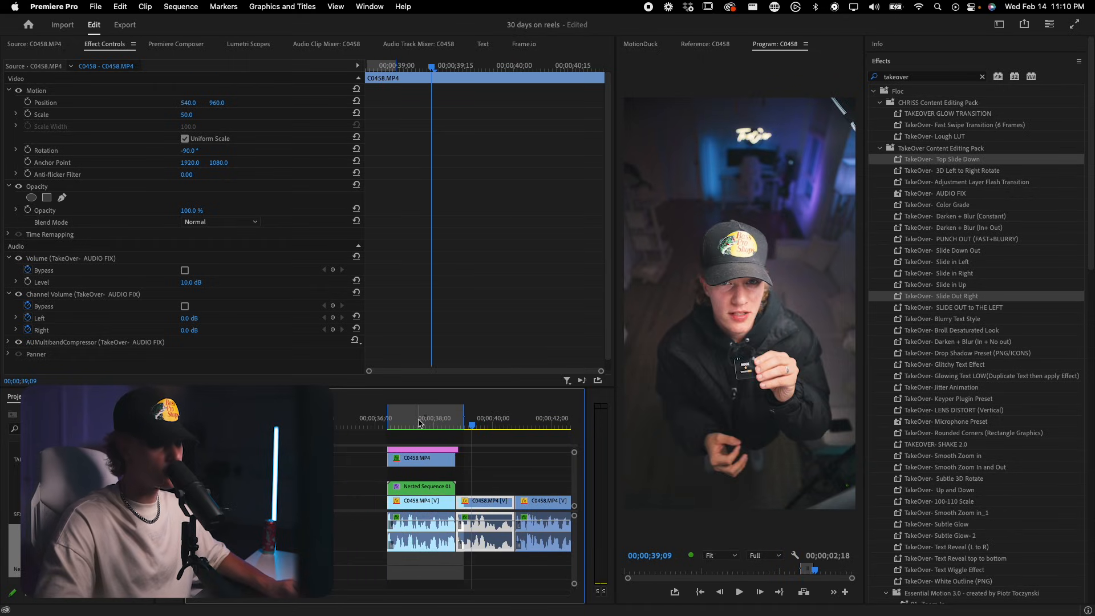
pyautogui.click(393, 418)
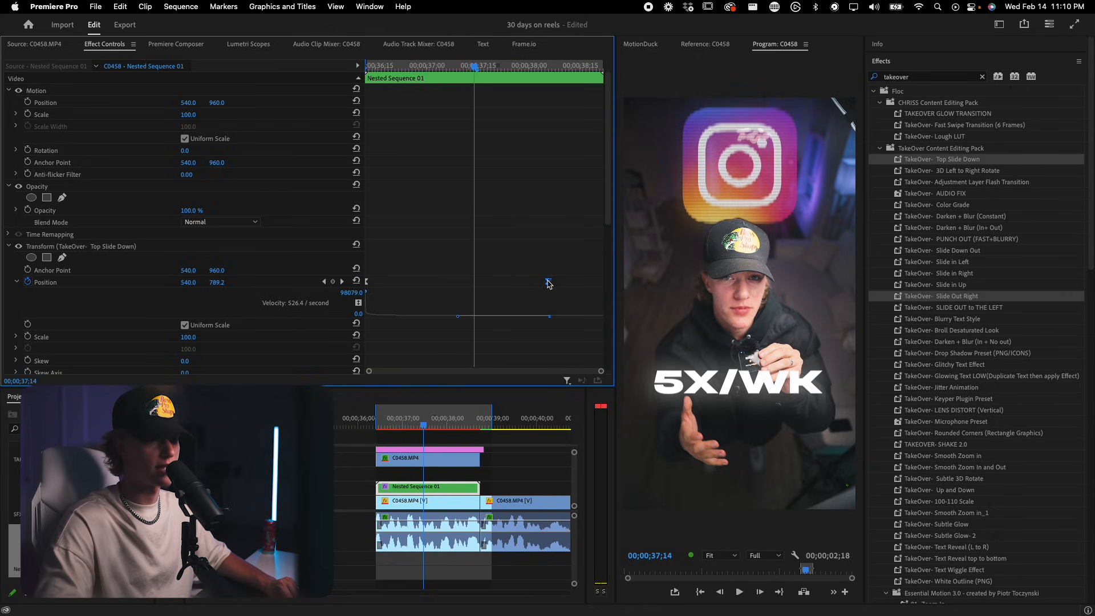
pyautogui.click(517, 471)
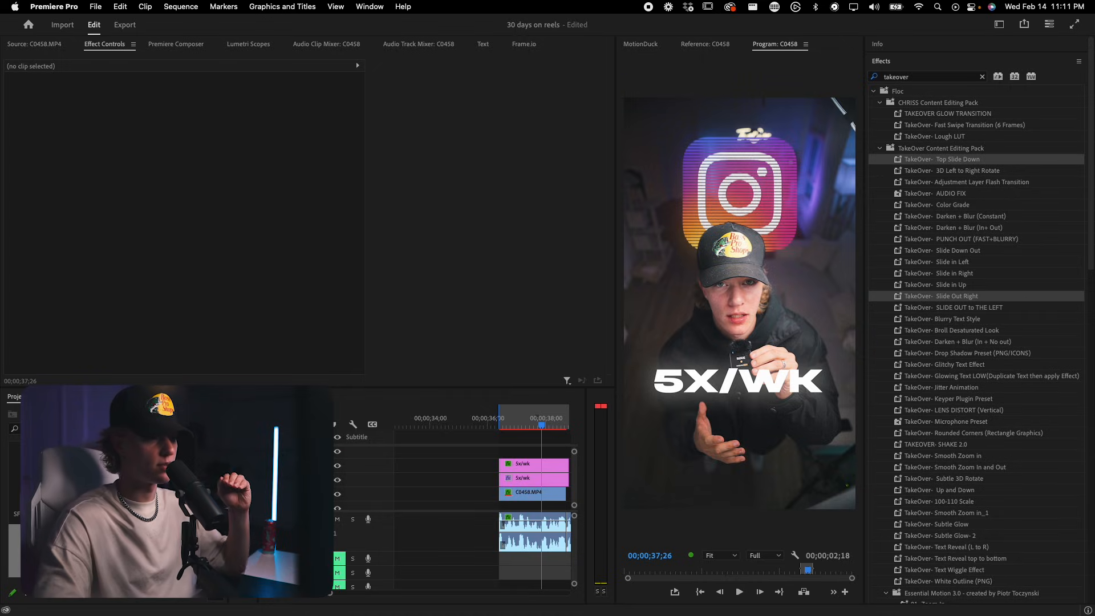
pyautogui.click(475, 449)
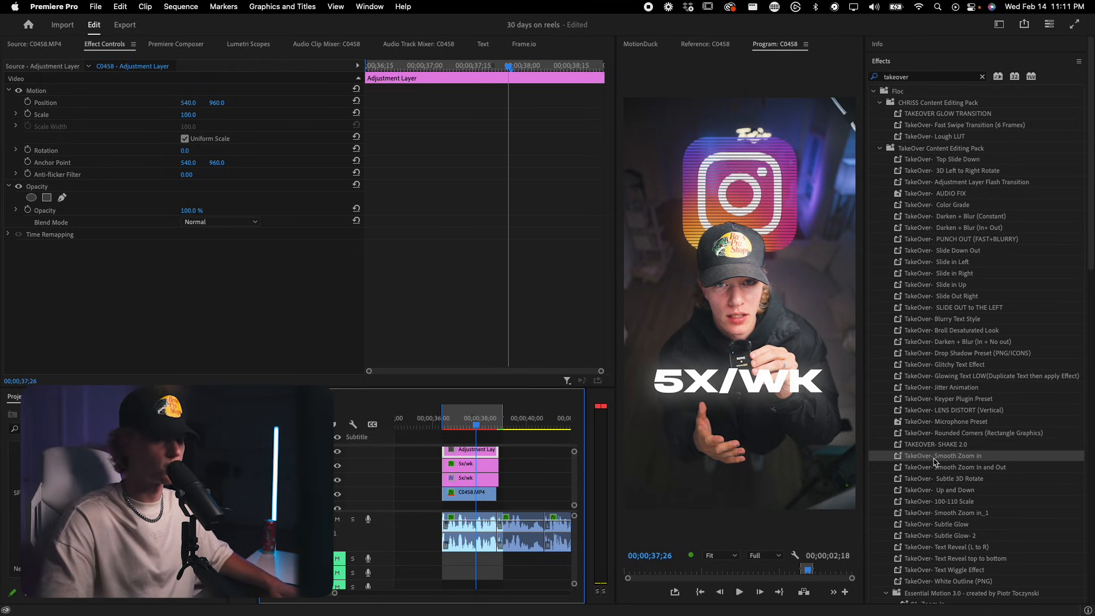
# Step: Apply TakeOver- Smooth Zoom in to the adjustment layer and preview the zoom's start
pyautogui.doubleClick(944, 455)
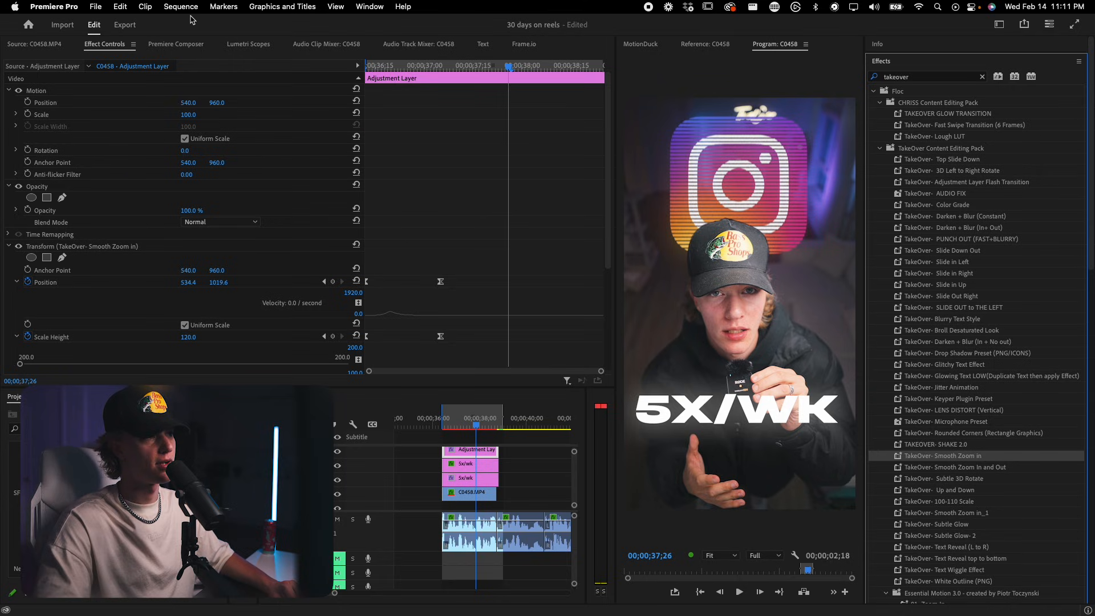
pyautogui.click(442, 426)
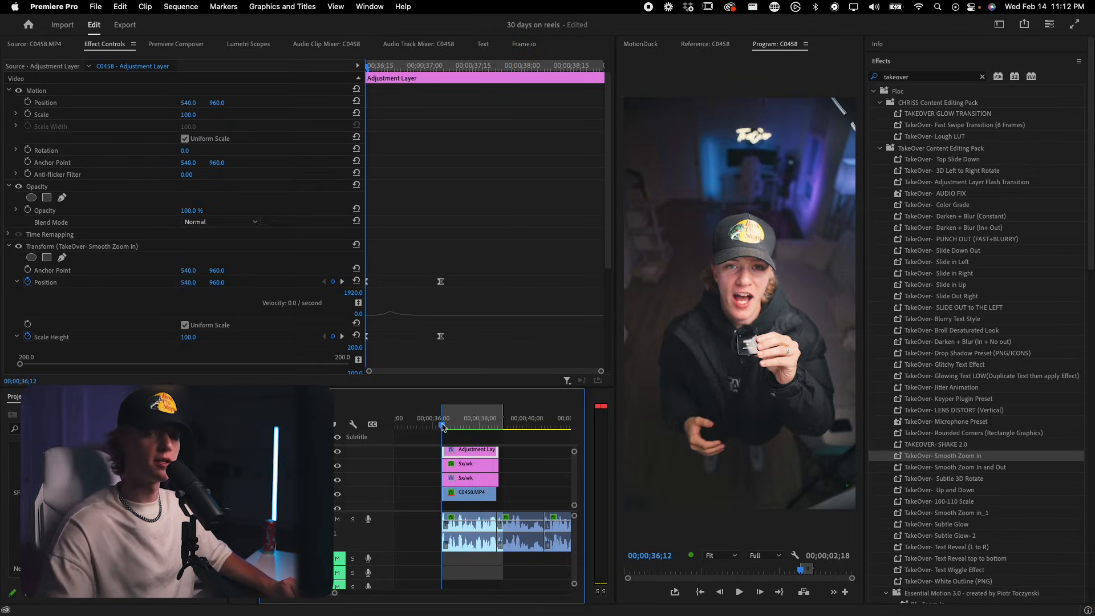
pyautogui.click(739, 591)
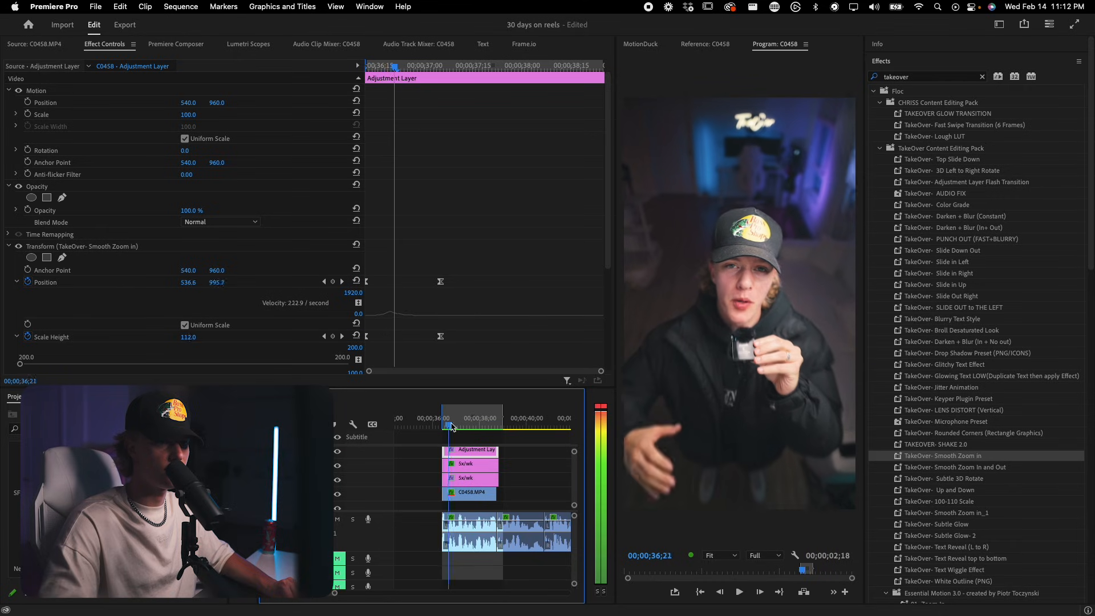
pyautogui.click(465, 427)
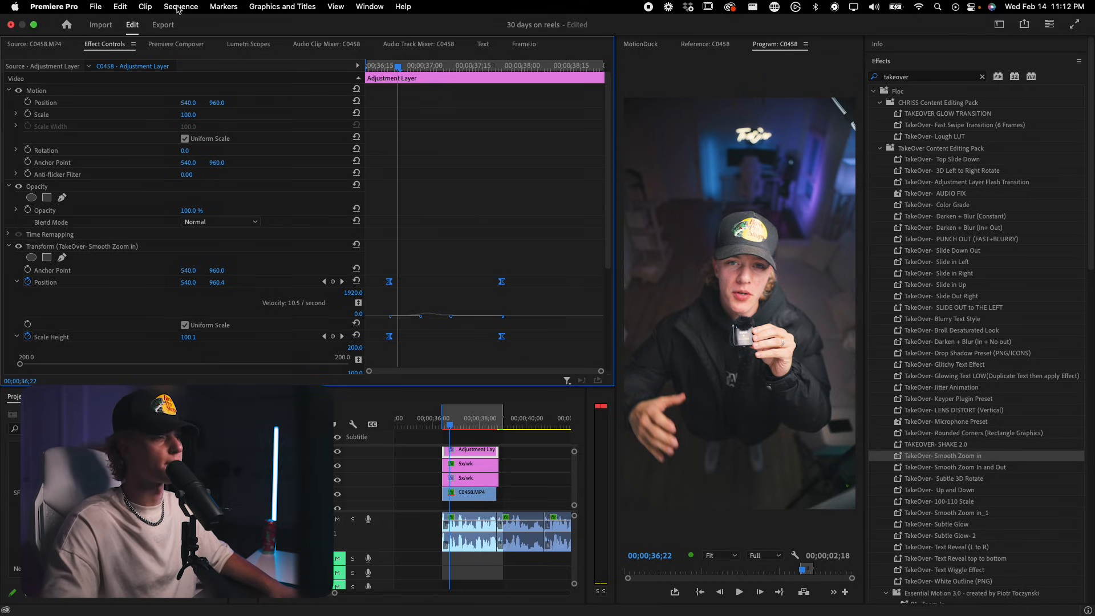
pyautogui.click(181, 7)
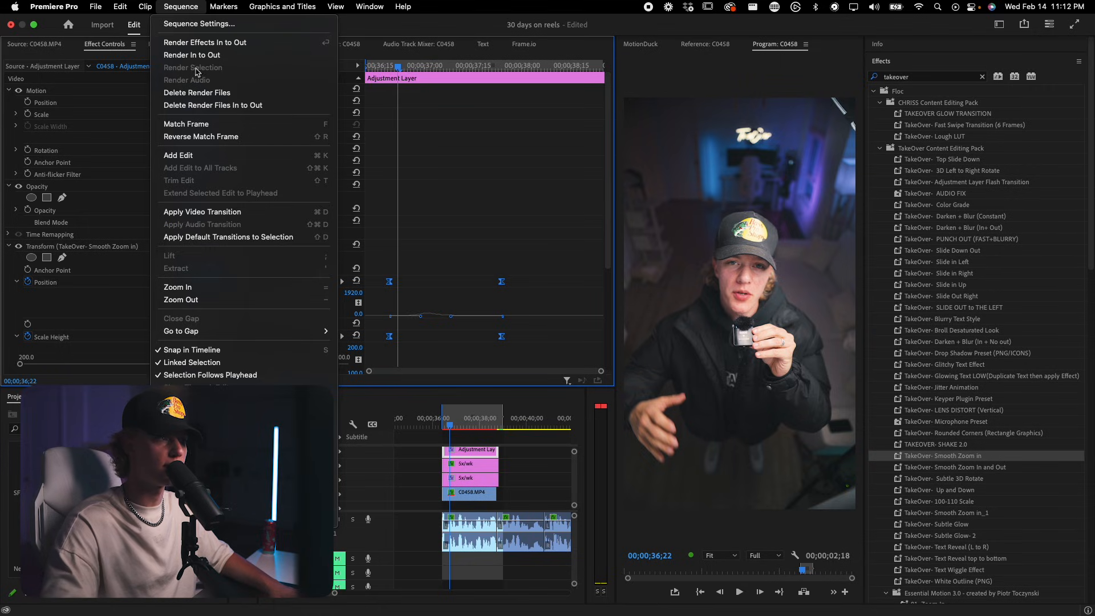
# Step: Render the sequence in to out and open the Chriss SFX riser library in Premiere Composer
pyautogui.click(205, 42)
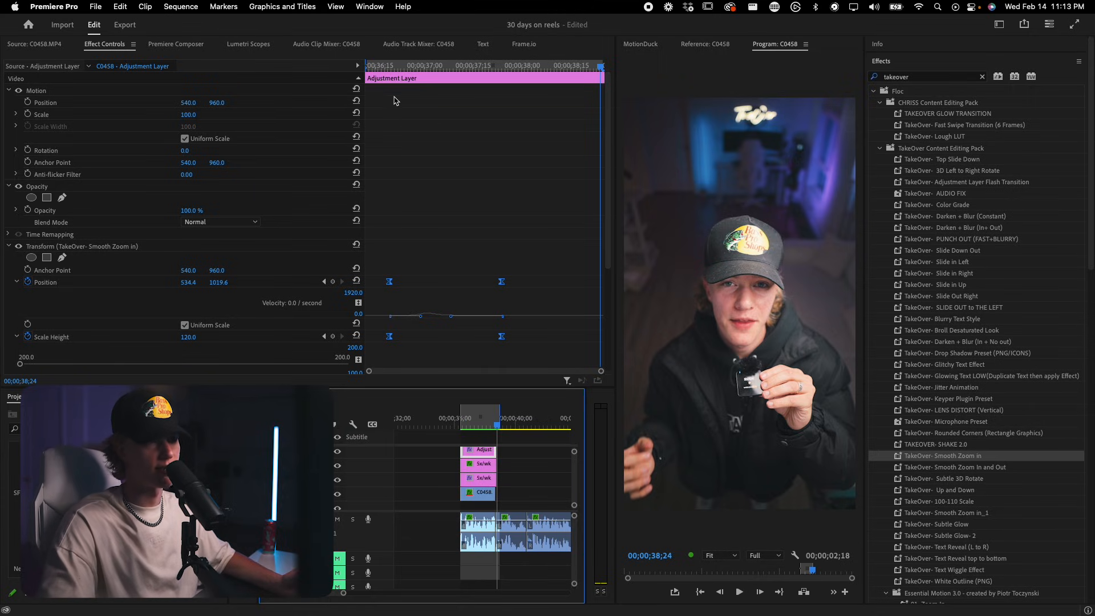
pyautogui.click(175, 43)
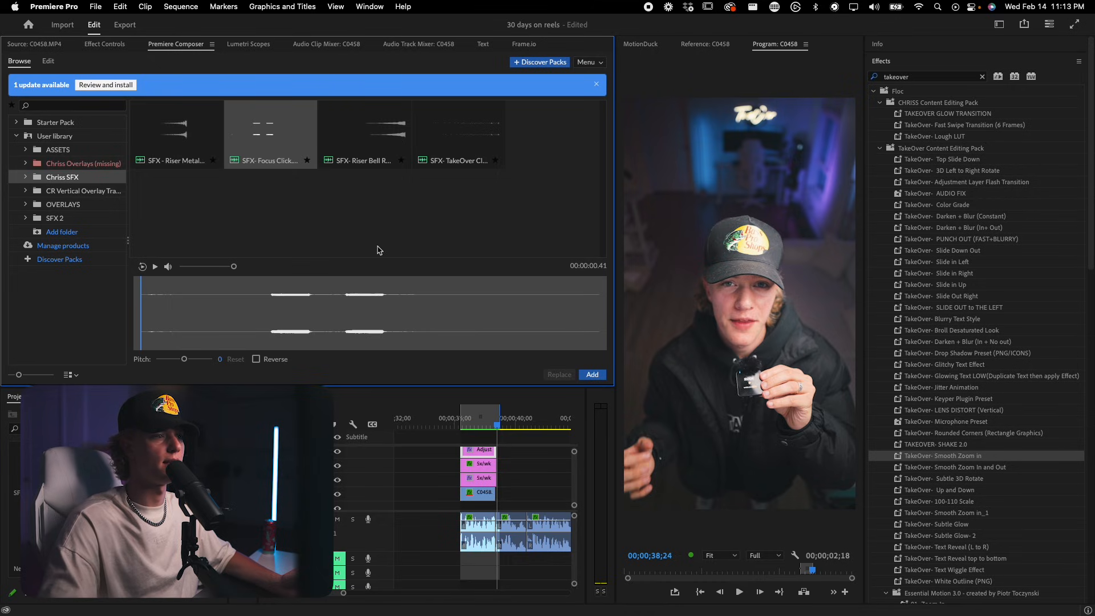
# Step: Place Vert Transition 16.mov above the clips with Screen blend mode and Scale 50
pyautogui.click(83, 190)
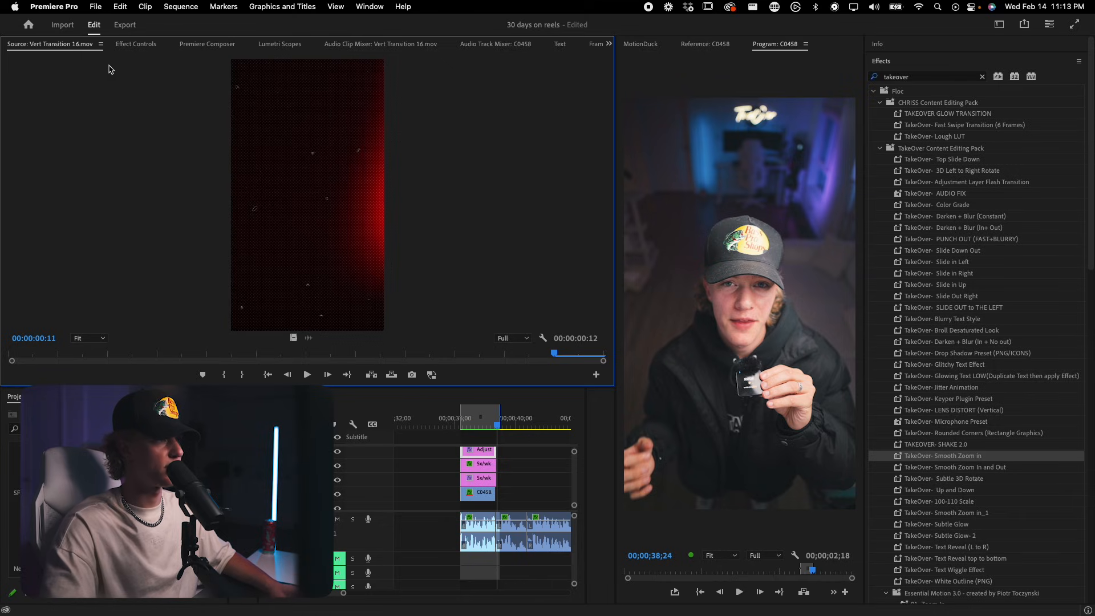
pyautogui.moveTo(321, 276)
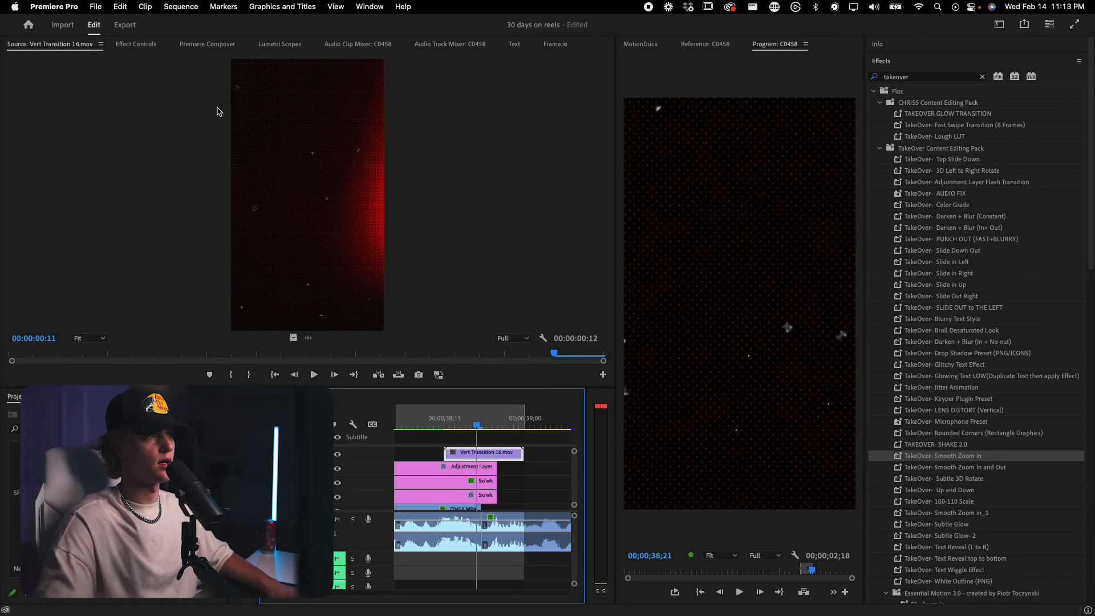
pyautogui.click(135, 44)
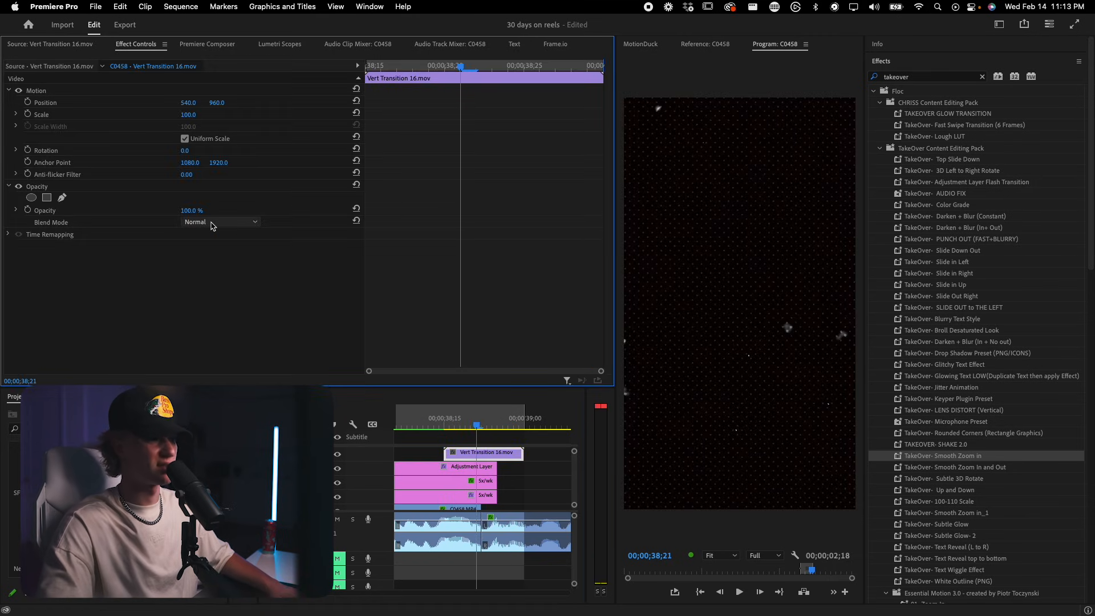
pyautogui.click(220, 221)
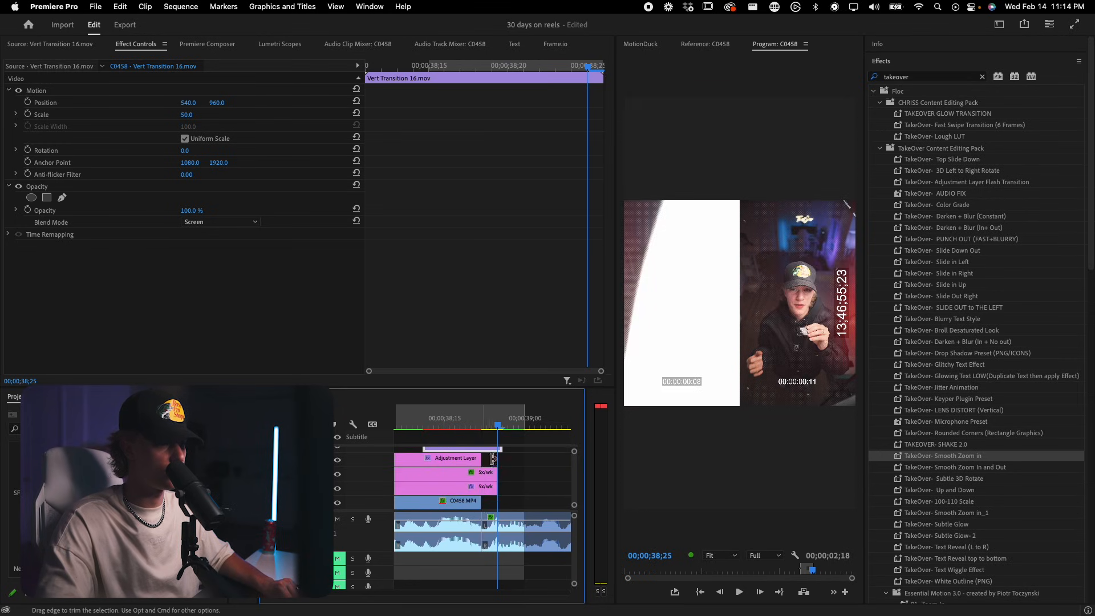
pyautogui.click(492, 424)
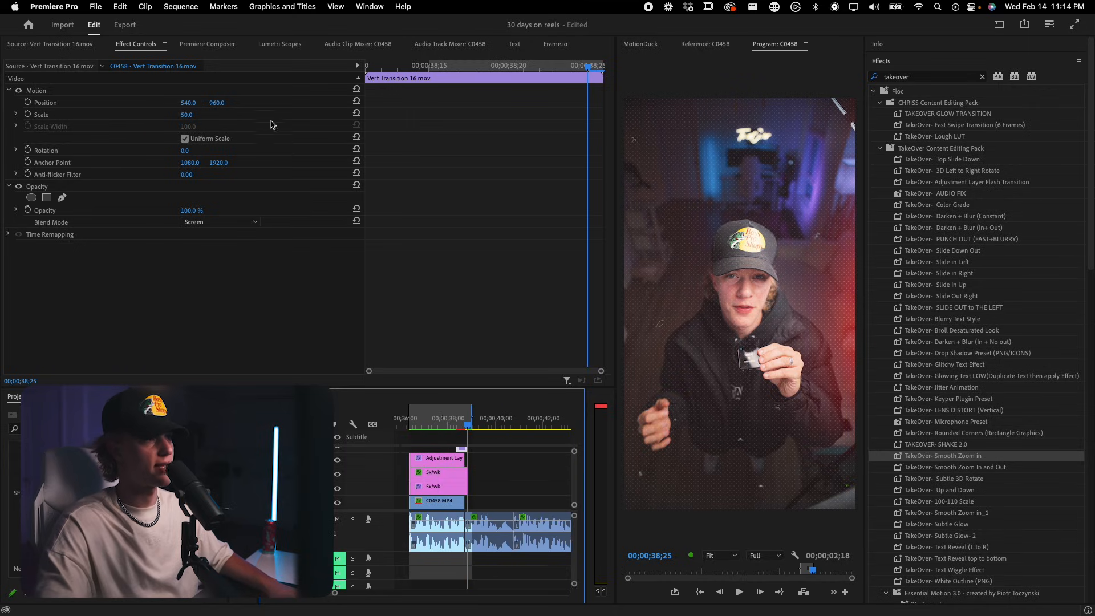
# Step: Add a TakeOver whoosh from Chriss SFX under the light leak, then select the transition clip
pyautogui.click(206, 44)
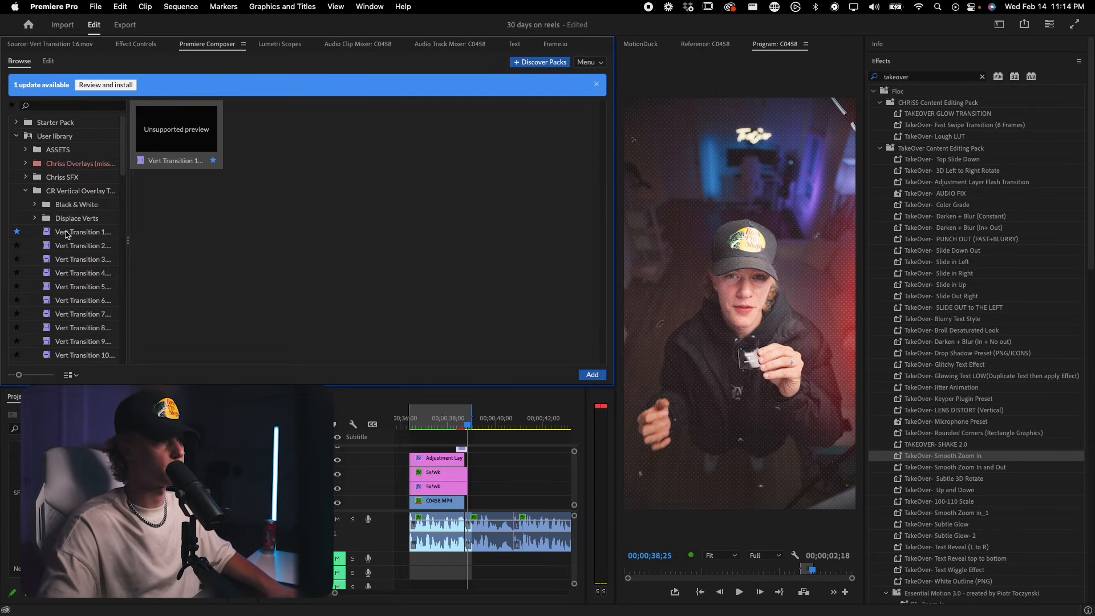
pyautogui.click(25, 190)
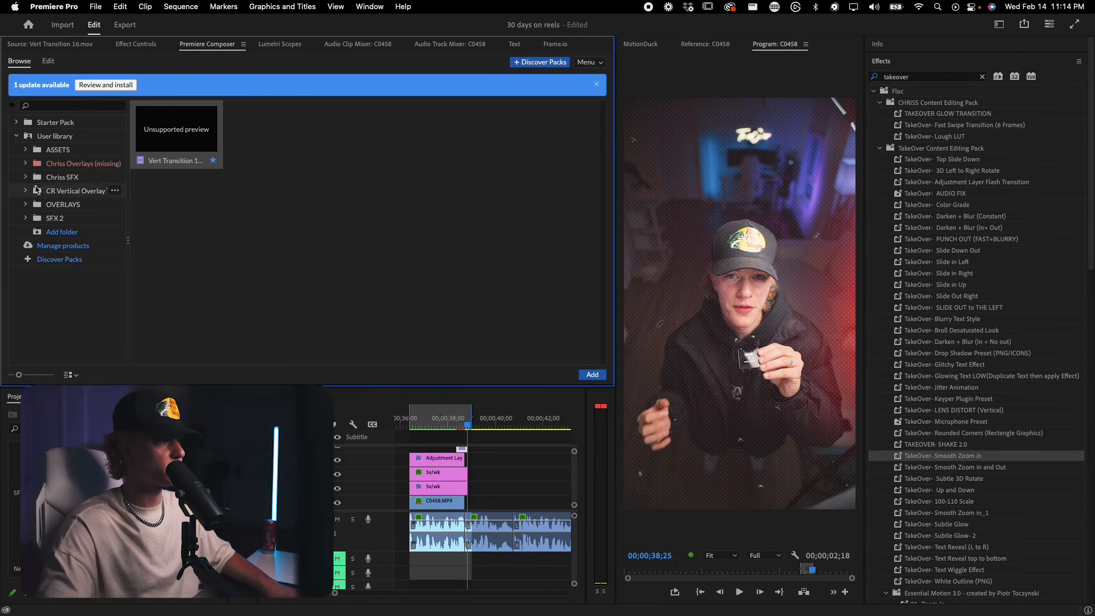
pyautogui.click(61, 177)
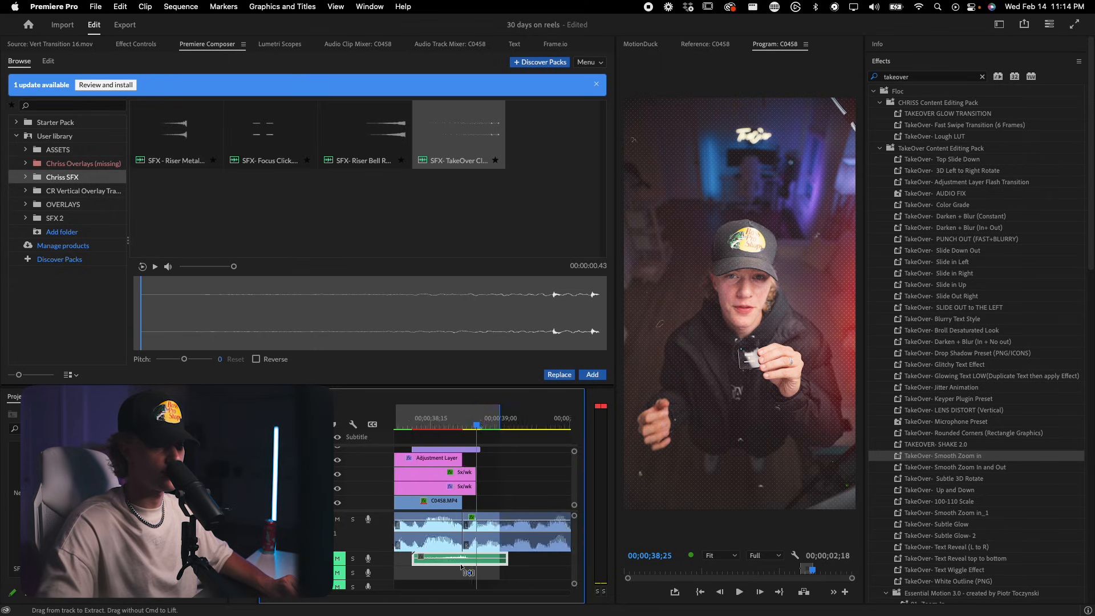
pyautogui.click(484, 426)
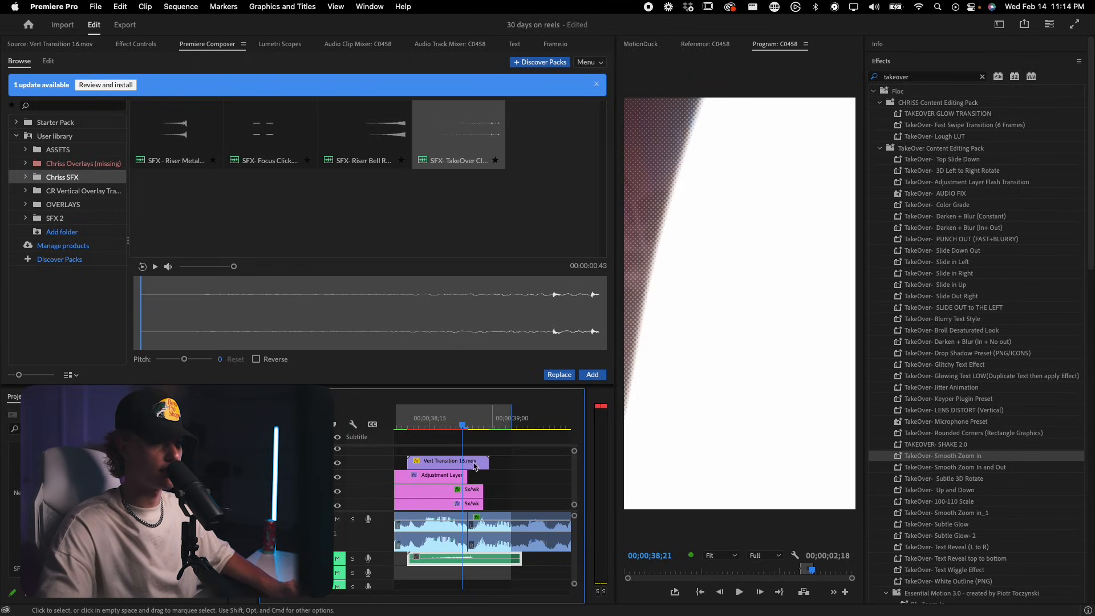
pyautogui.click(447, 461)
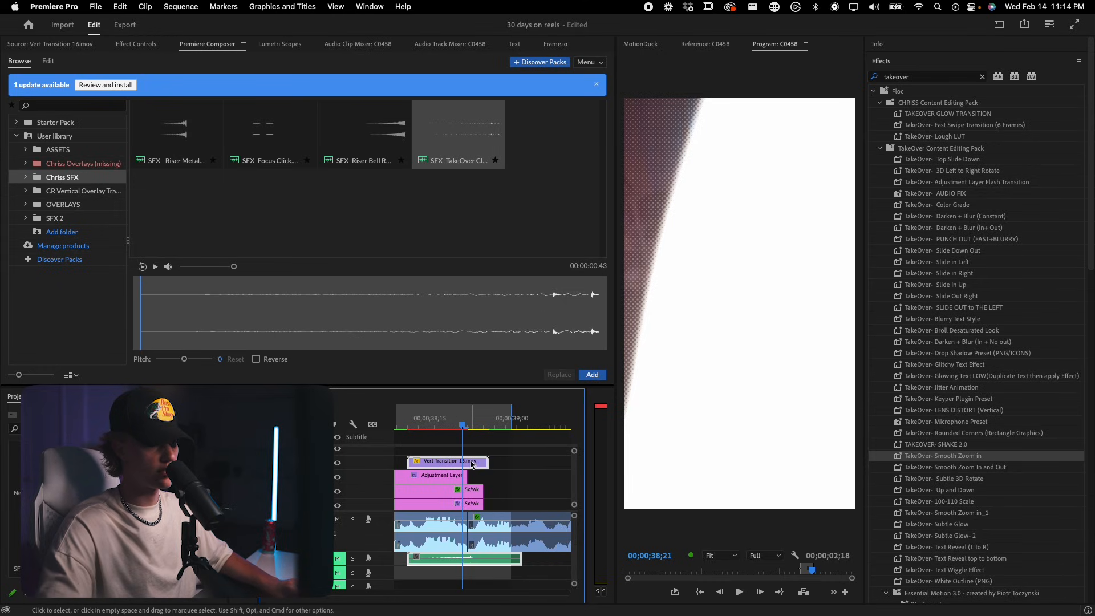
pyautogui.rightClick(448, 461)
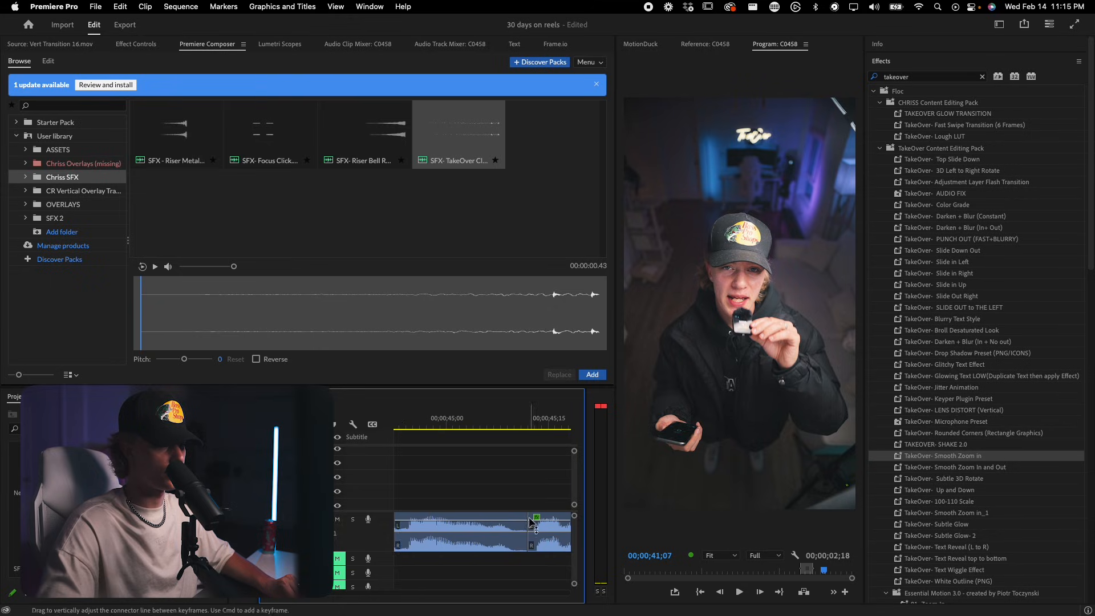
pyautogui.click(480, 419)
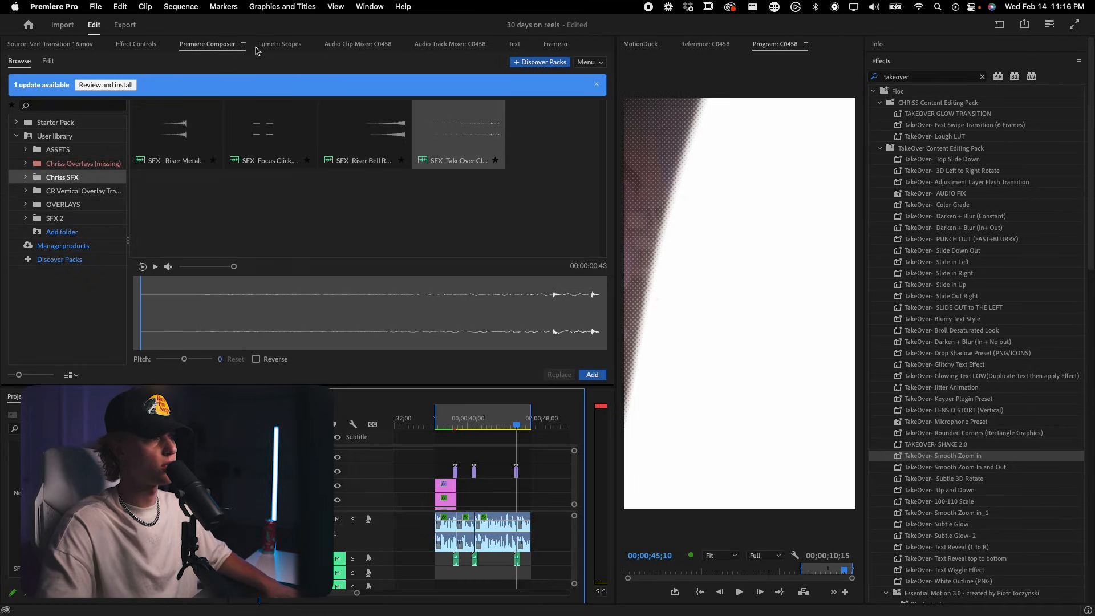
# Step: Re-transcribe the sequence and set captions to 10-character maximum length on a single line
pyautogui.click(514, 44)
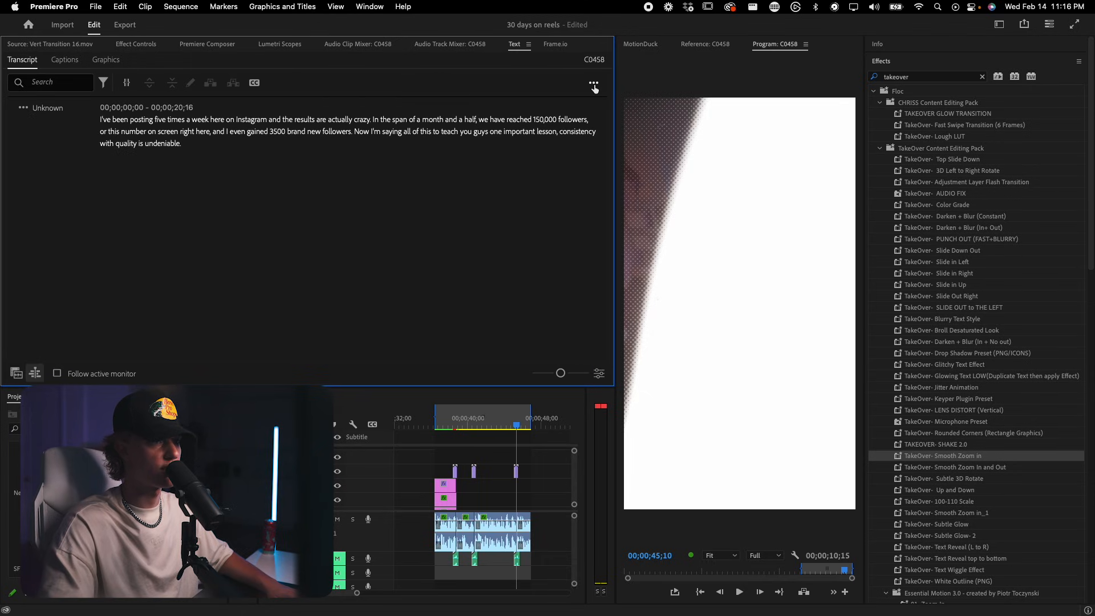
pyautogui.click(593, 83)
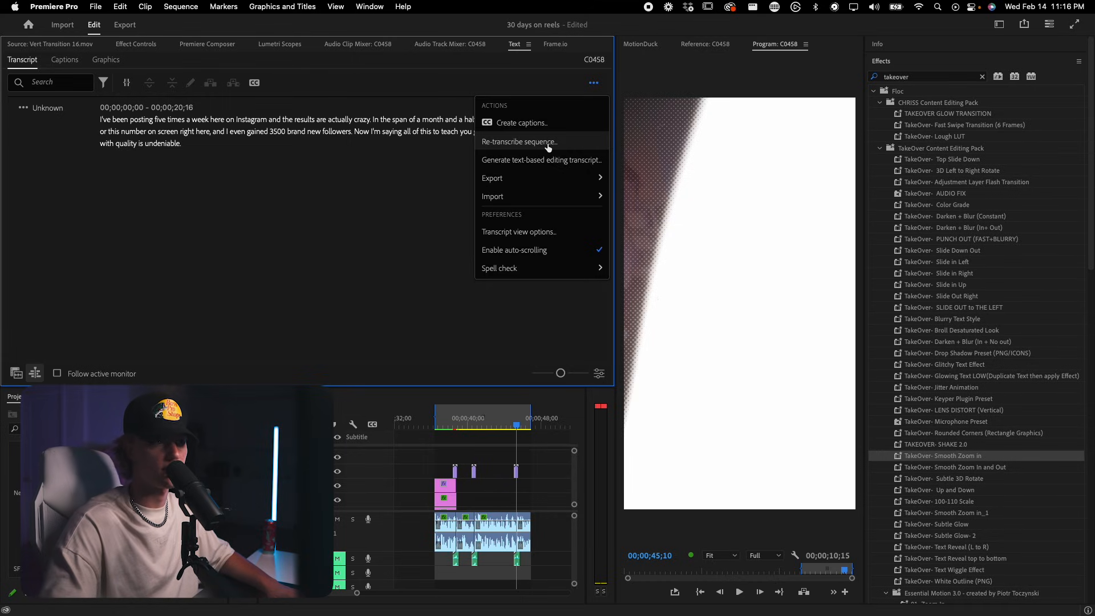
pyautogui.click(518, 142)
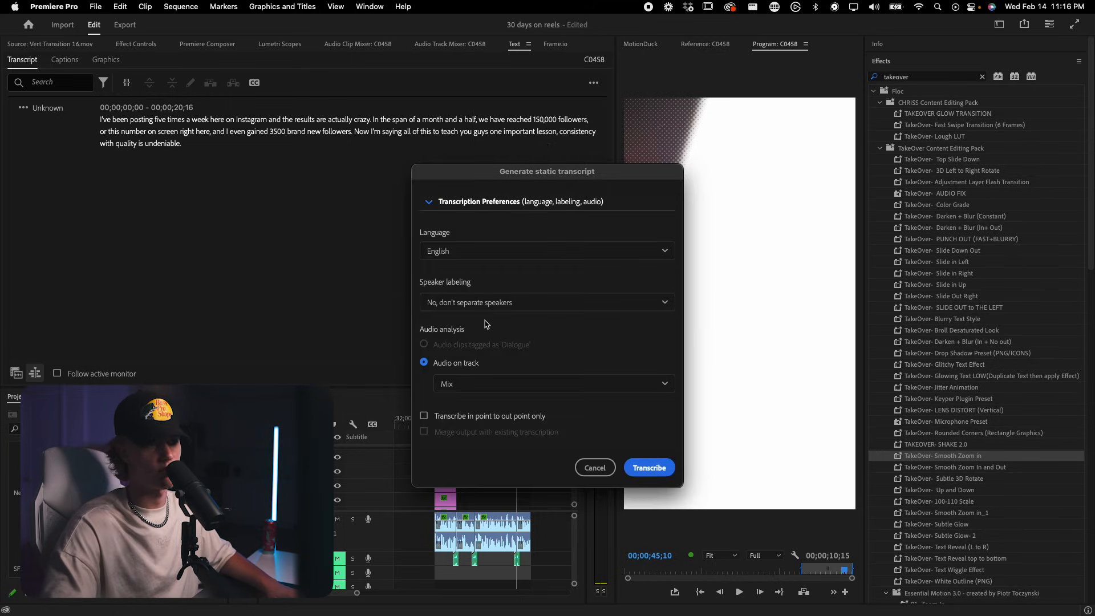
pyautogui.click(424, 416)
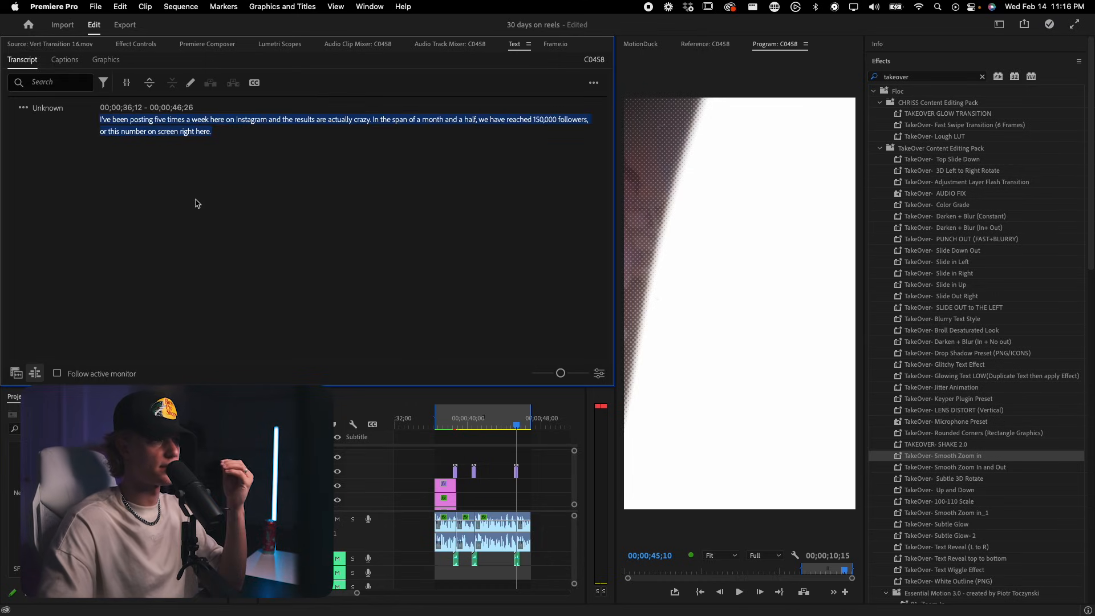
pyautogui.moveTo(254, 82)
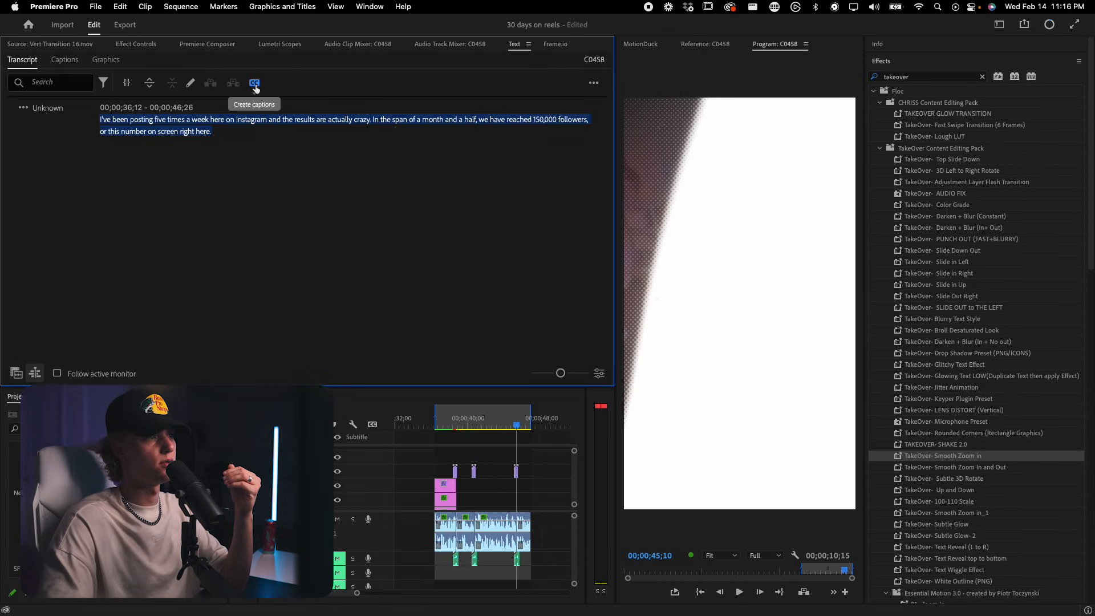
pyautogui.click(255, 83)
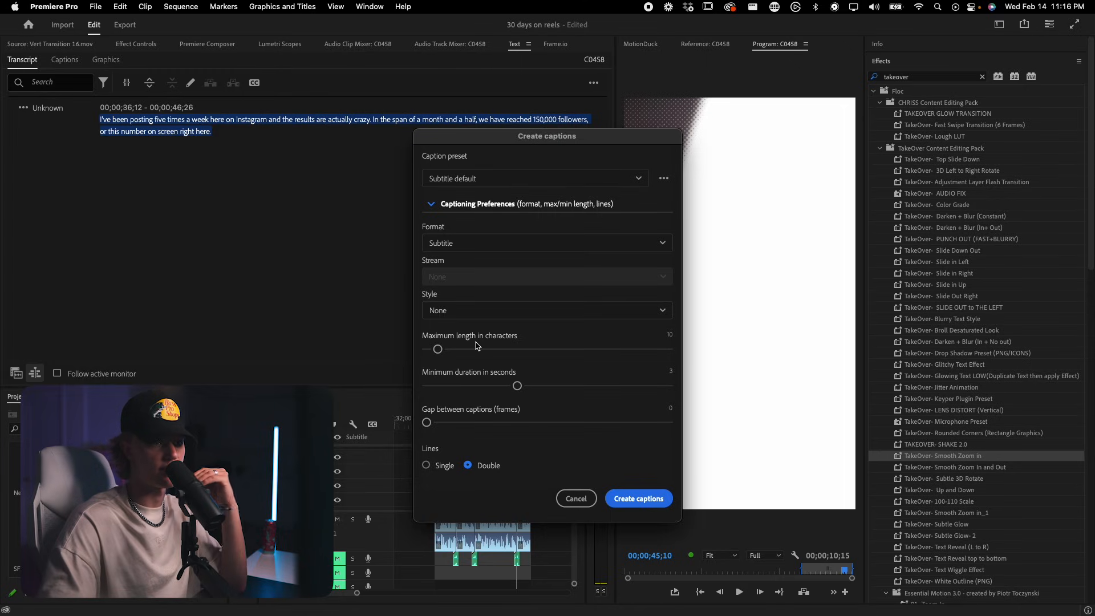
pyautogui.moveTo(493, 385)
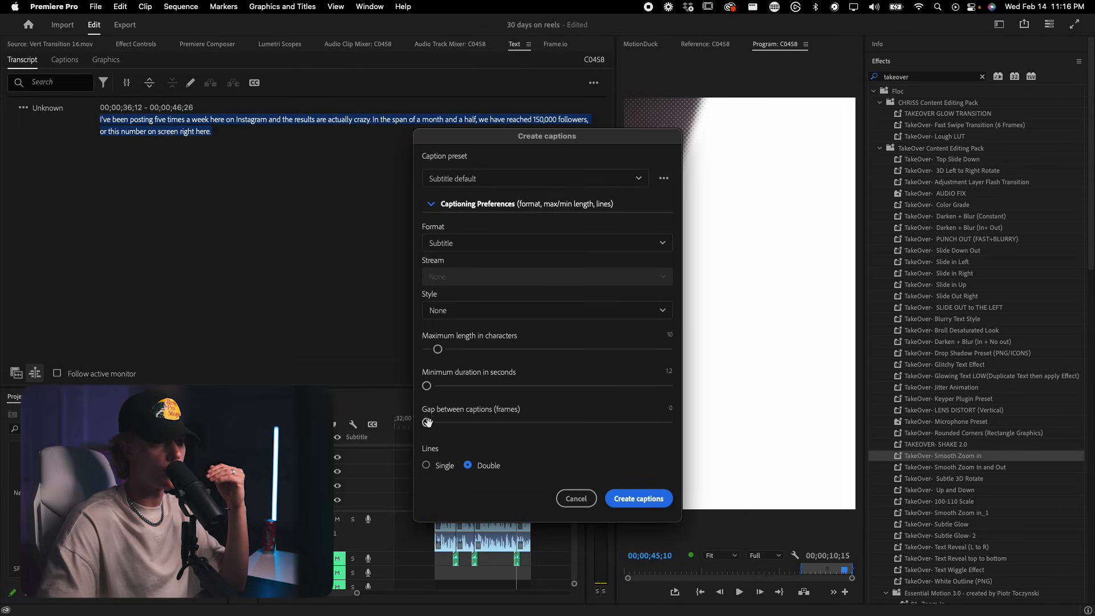
pyautogui.click(426, 465)
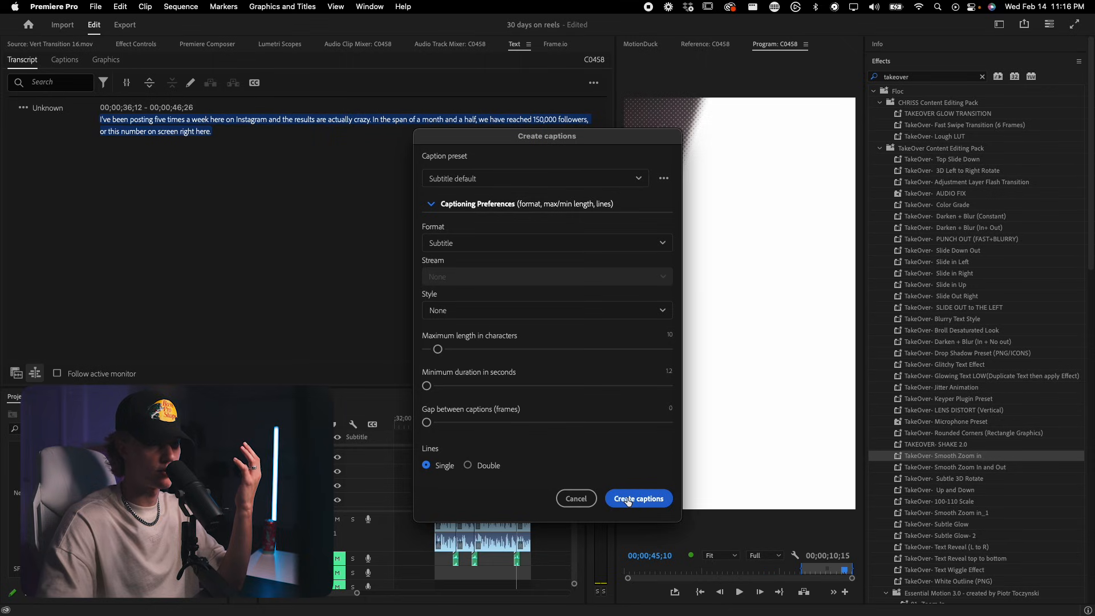
# Step: Create the captions, set vertical position 266, resize them, and apply the Akira Expanded font
pyautogui.click(637, 498)
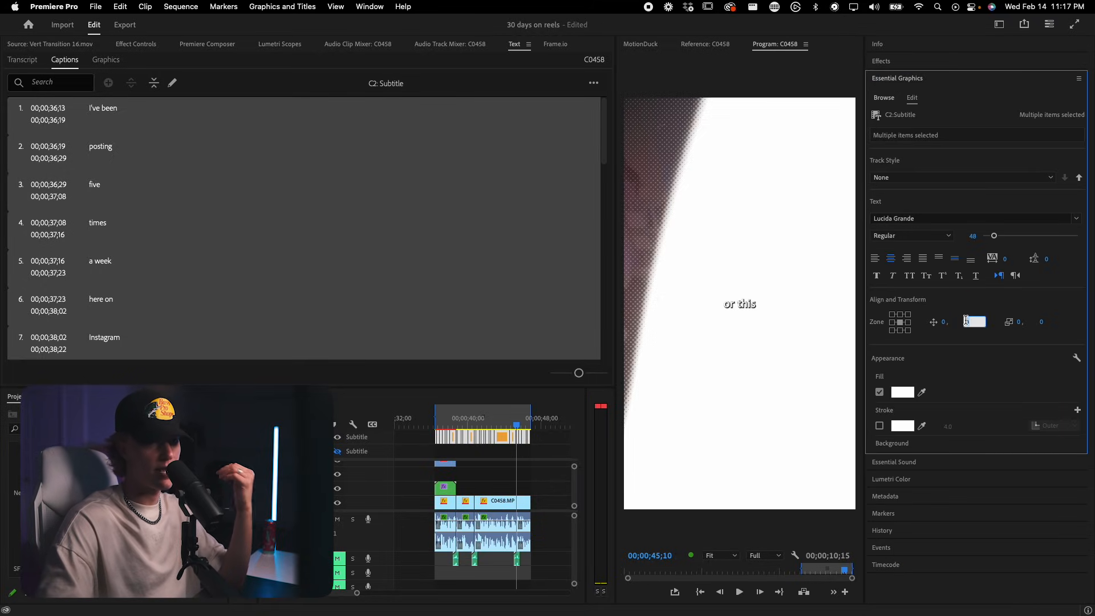
pyautogui.write('266')
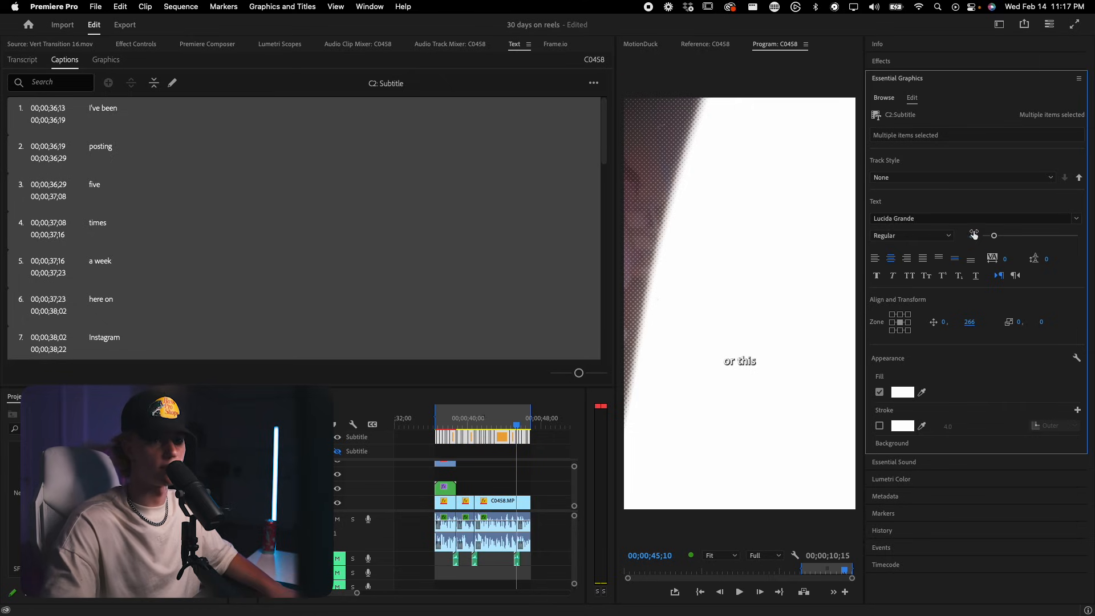
pyautogui.click(971, 218)
pyautogui.write('akira')
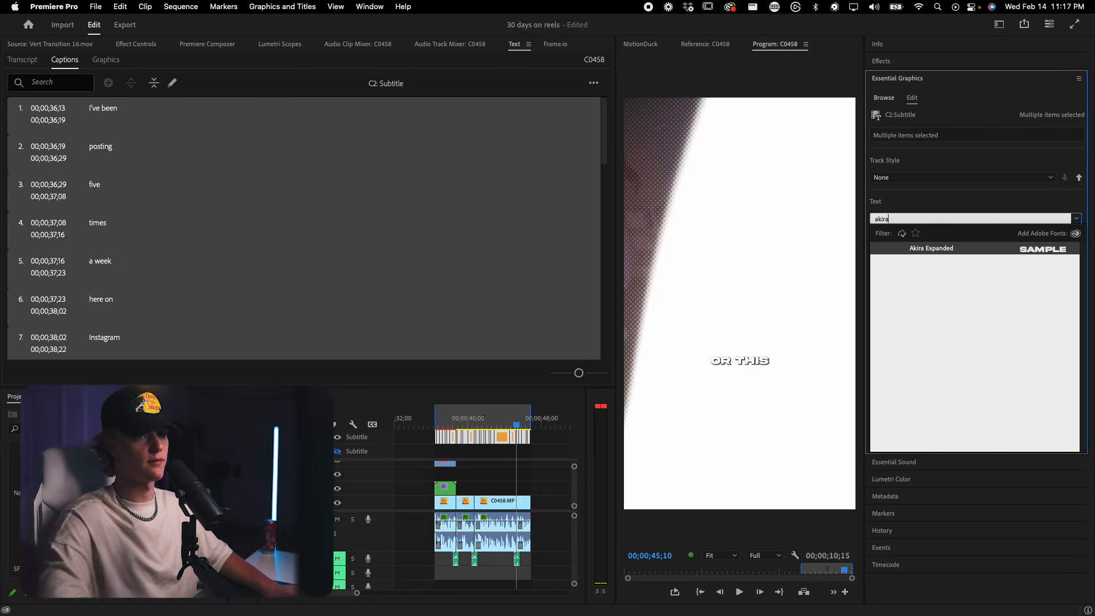
pyautogui.click(931, 248)
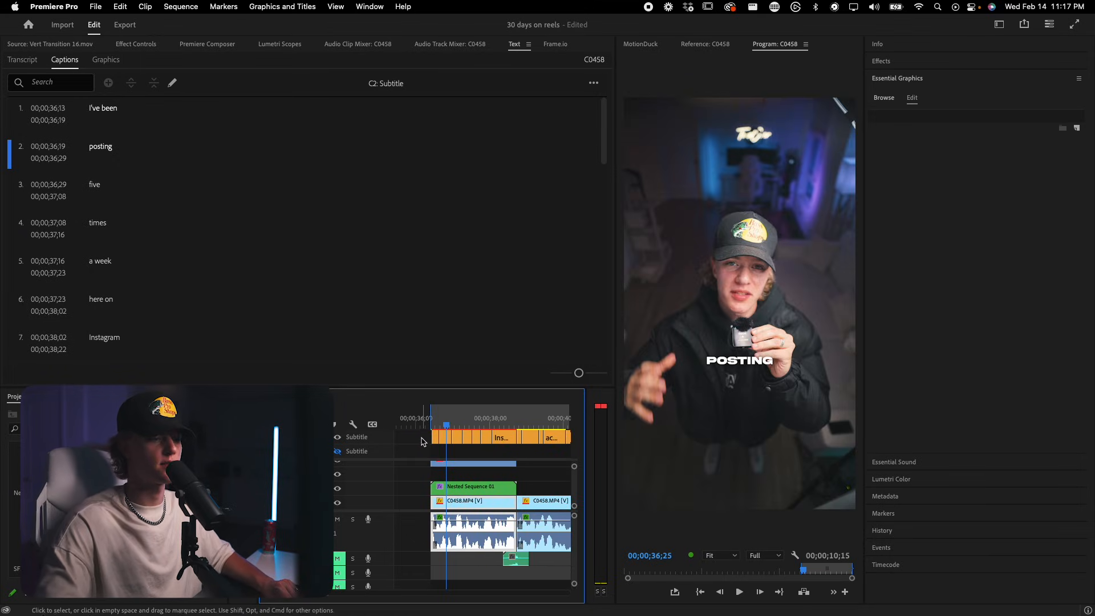
pyautogui.click(446, 437)
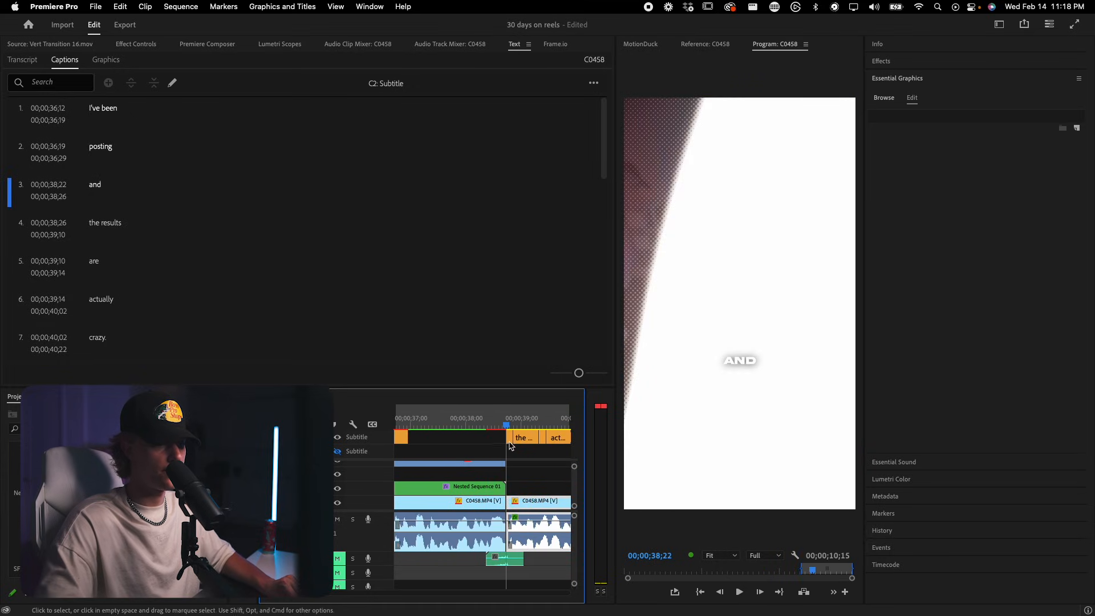
# Step: Delete the stray caption clips between 'posting' and 'and' on the subtitle track
pyautogui.click(738, 592)
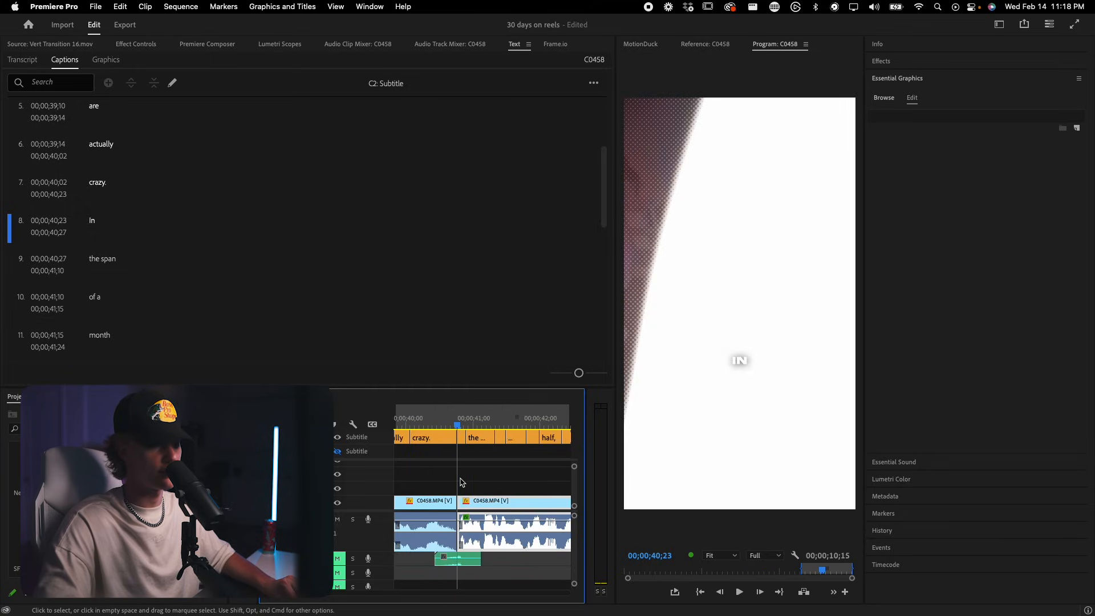
pyautogui.hscroll(3)
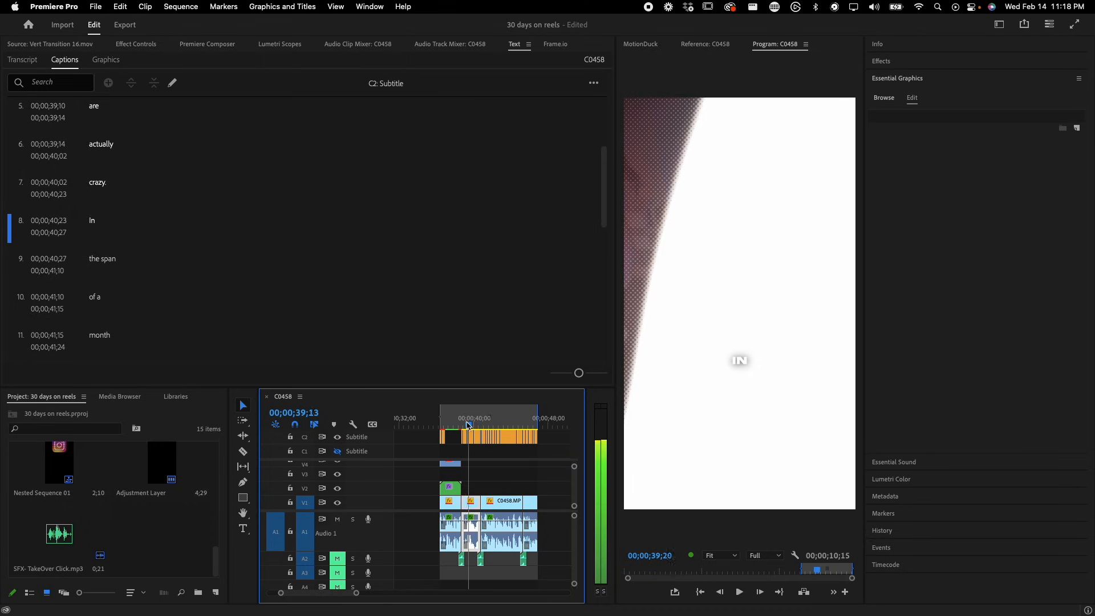
pyautogui.click(461, 418)
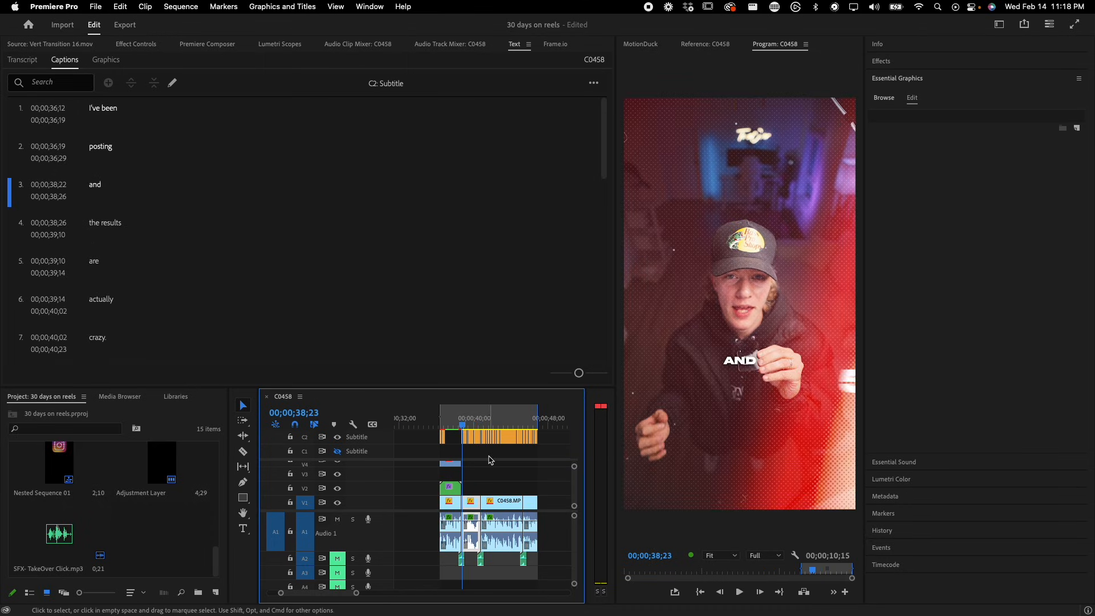
pyautogui.click(738, 592)
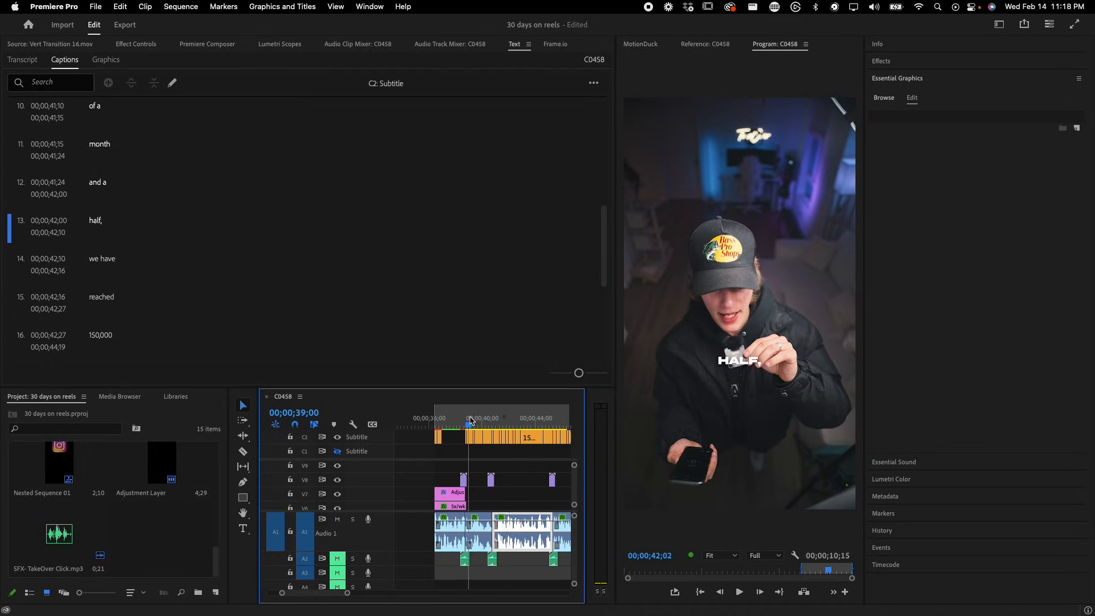
pyautogui.click(472, 417)
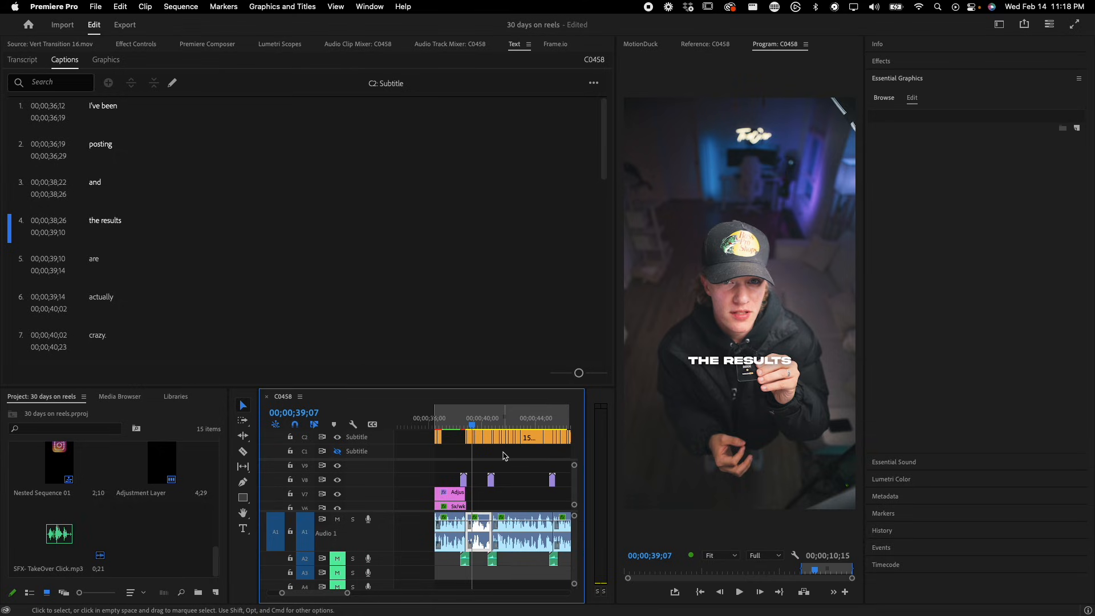
pyautogui.moveTo(492, 454)
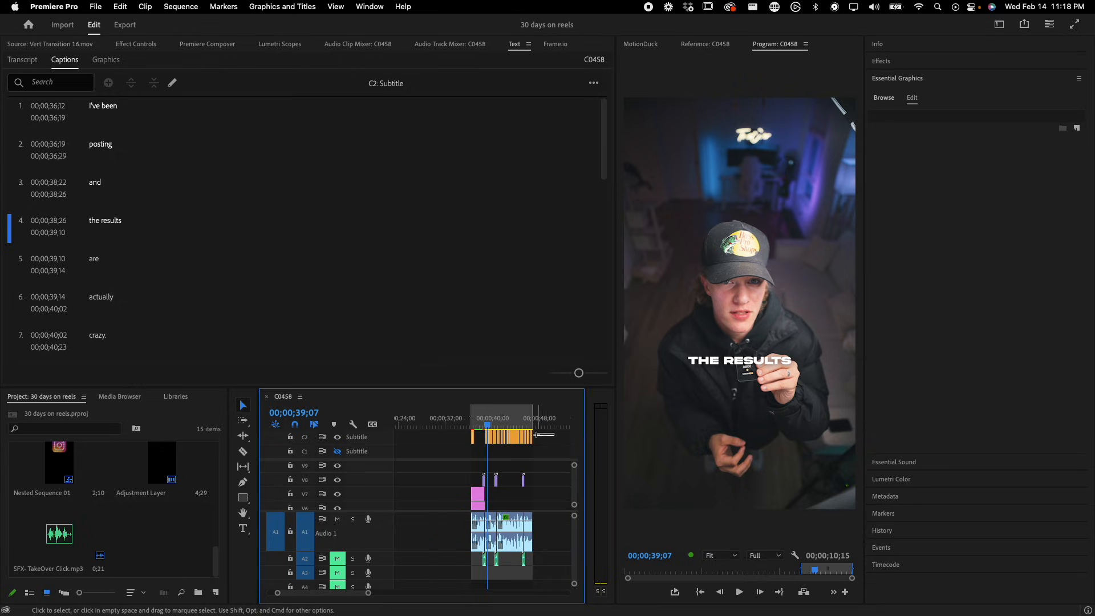
# Step: Select all subtitle-track captions and apply Upgrade Caption to Graphic
pyautogui.click(282, 6)
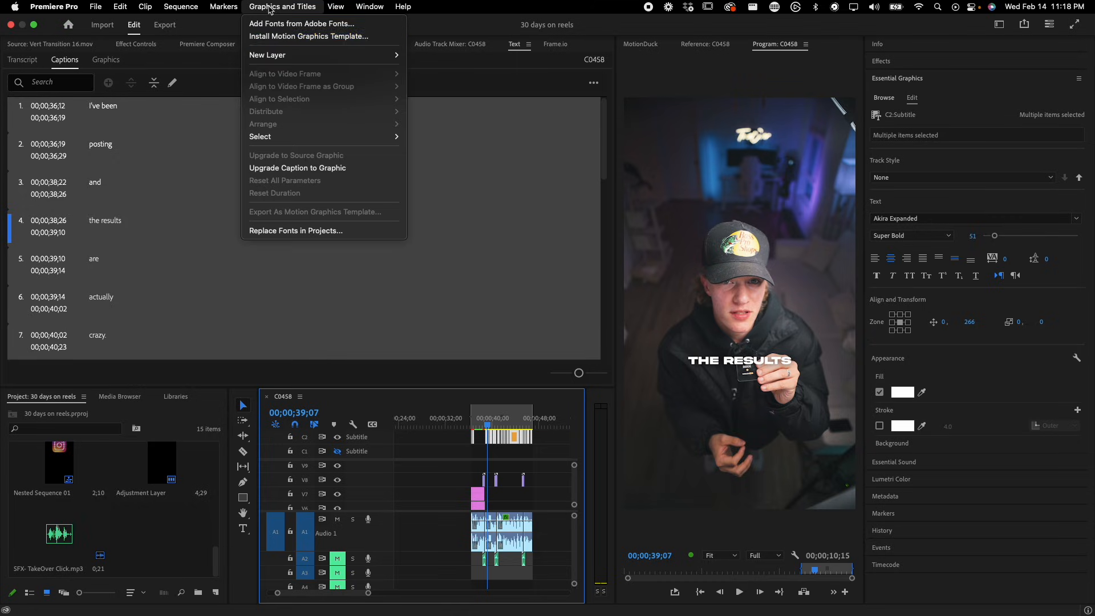
pyautogui.moveTo(297, 168)
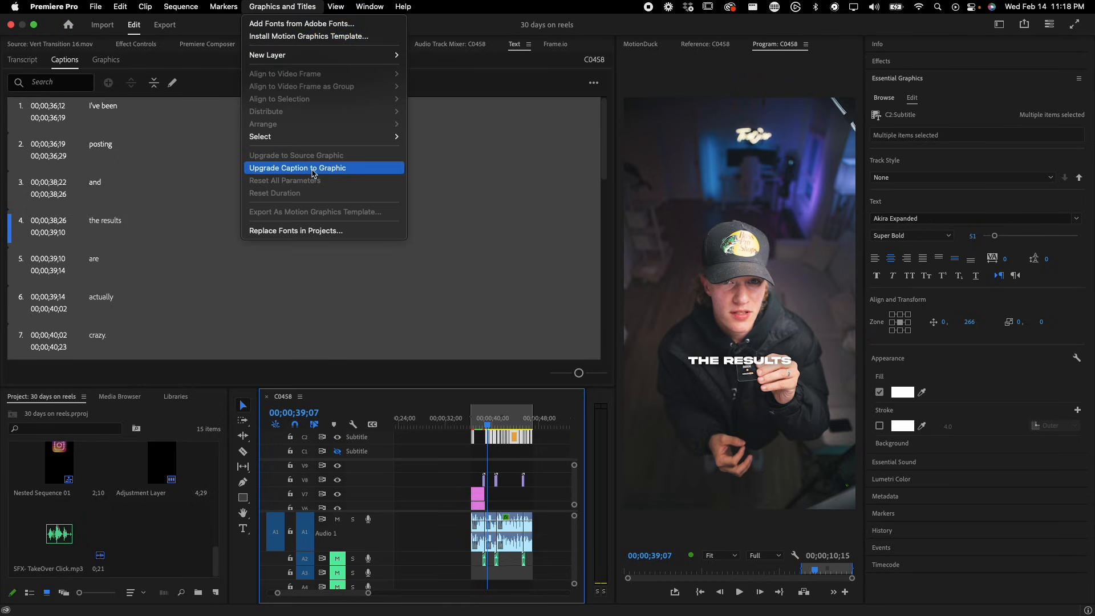
pyautogui.moveTo(299, 47)
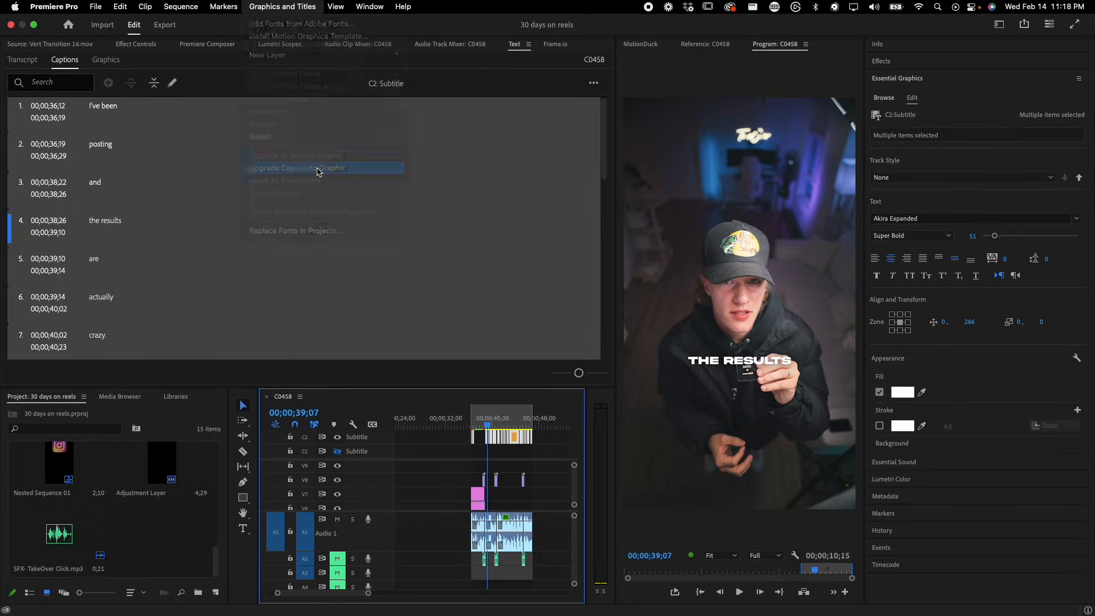
pyautogui.click(301, 167)
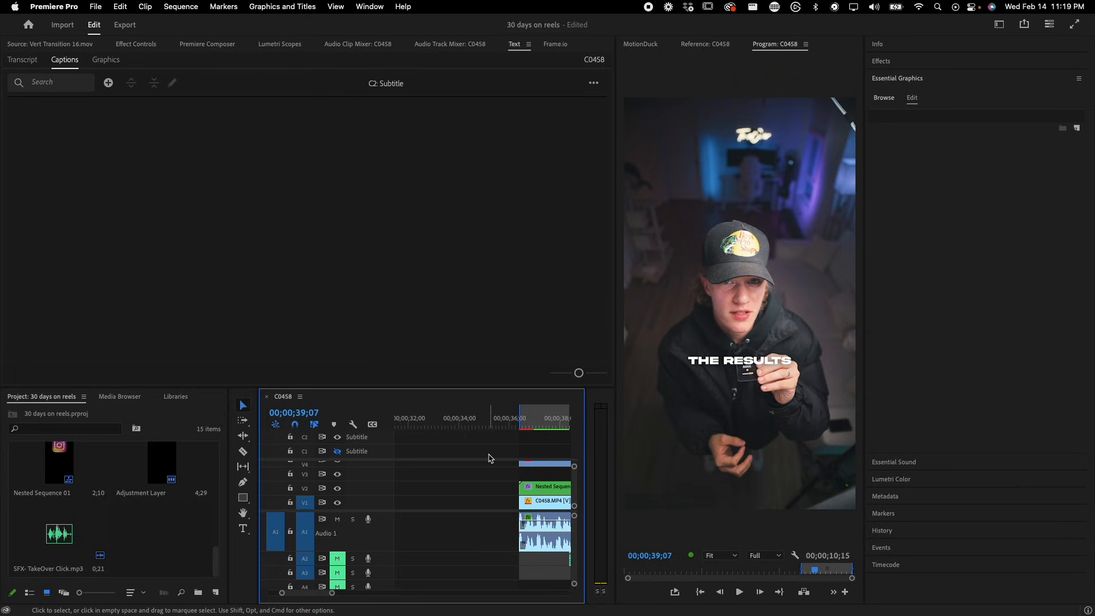
pyautogui.moveTo(532, 497)
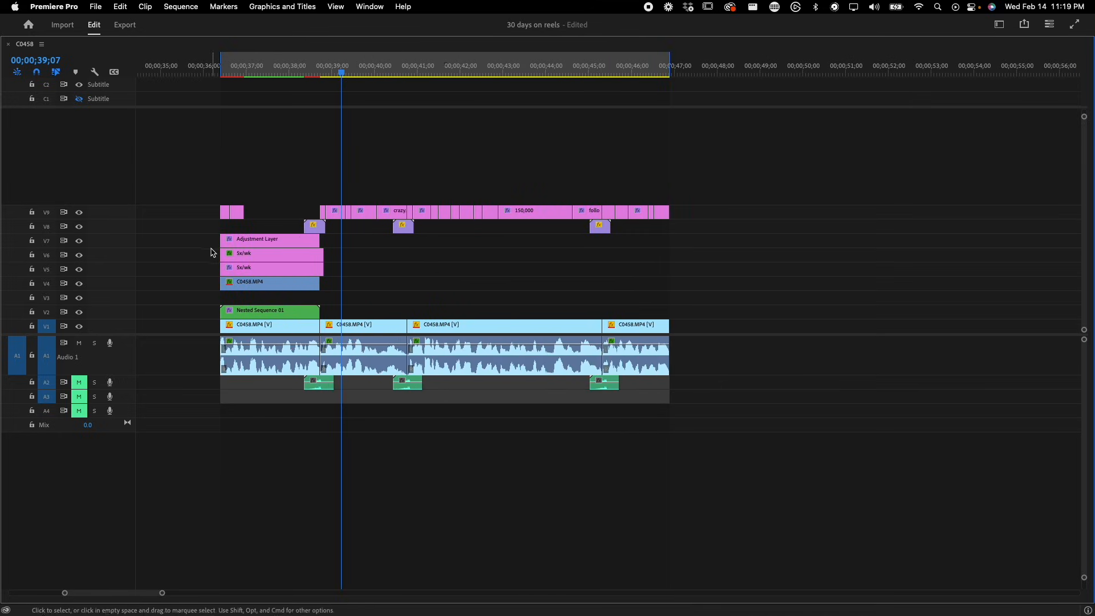
pyautogui.moveTo(274, 246)
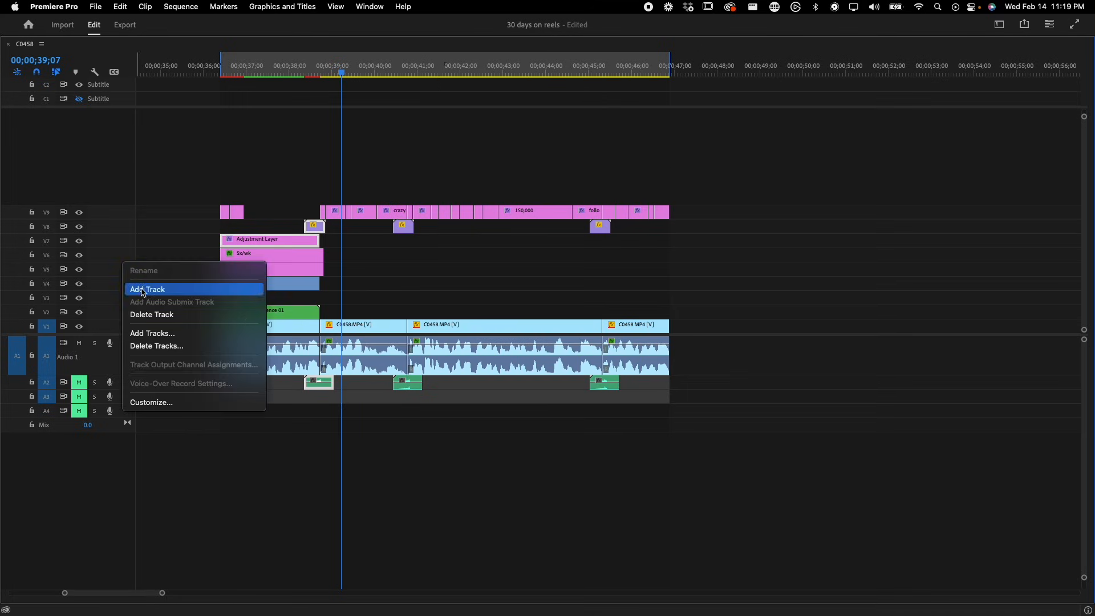
# Step: Add two video tracks, V10 and V11, to the C0458 sequence
pyautogui.click(147, 289)
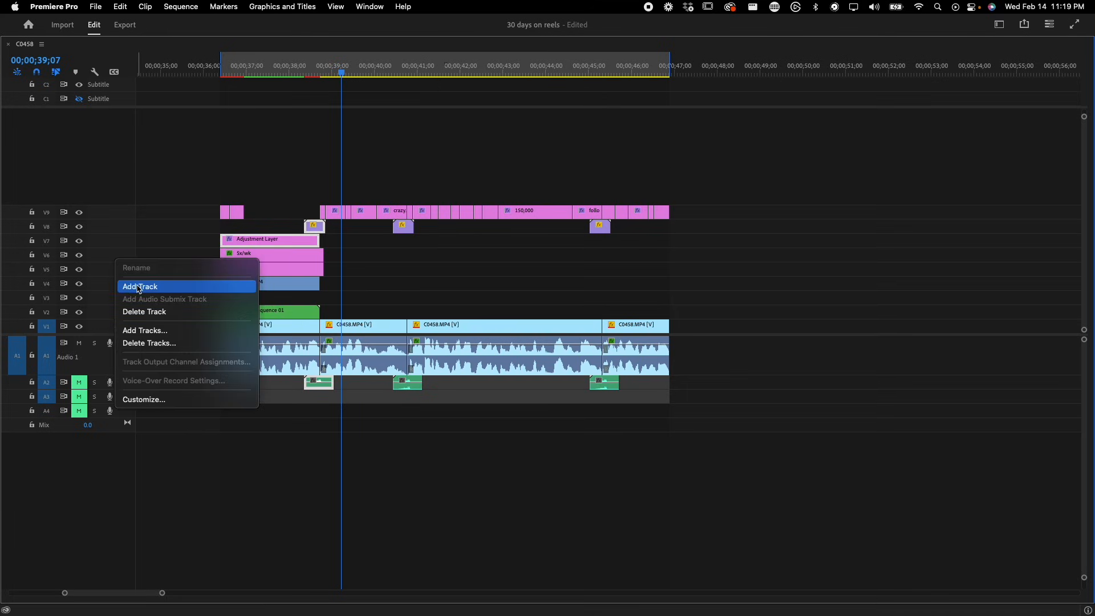
pyautogui.click(140, 286)
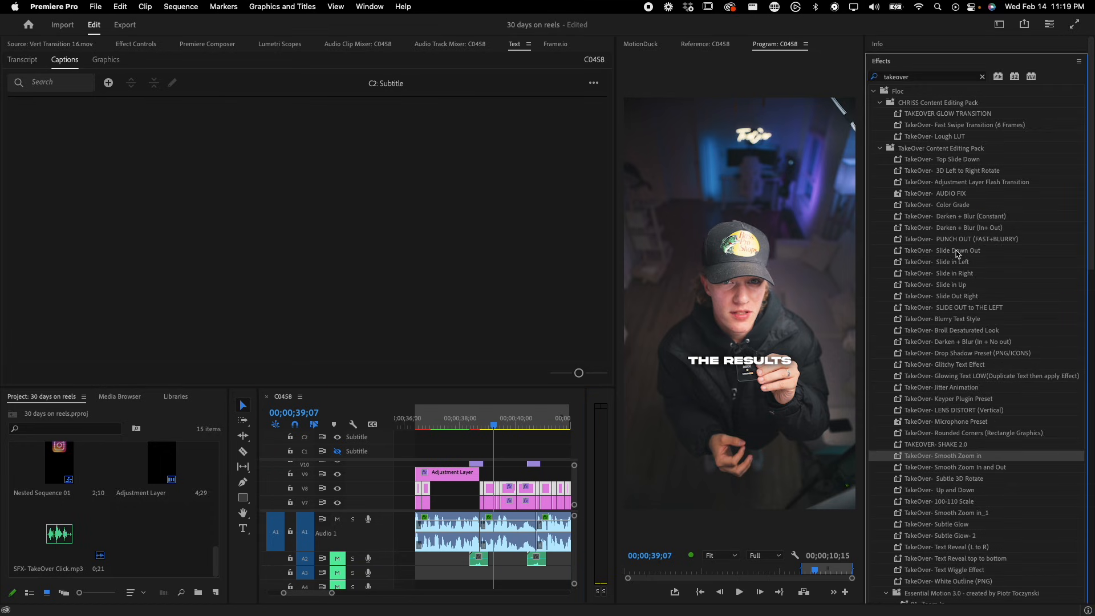
pyautogui.moveTo(967, 385)
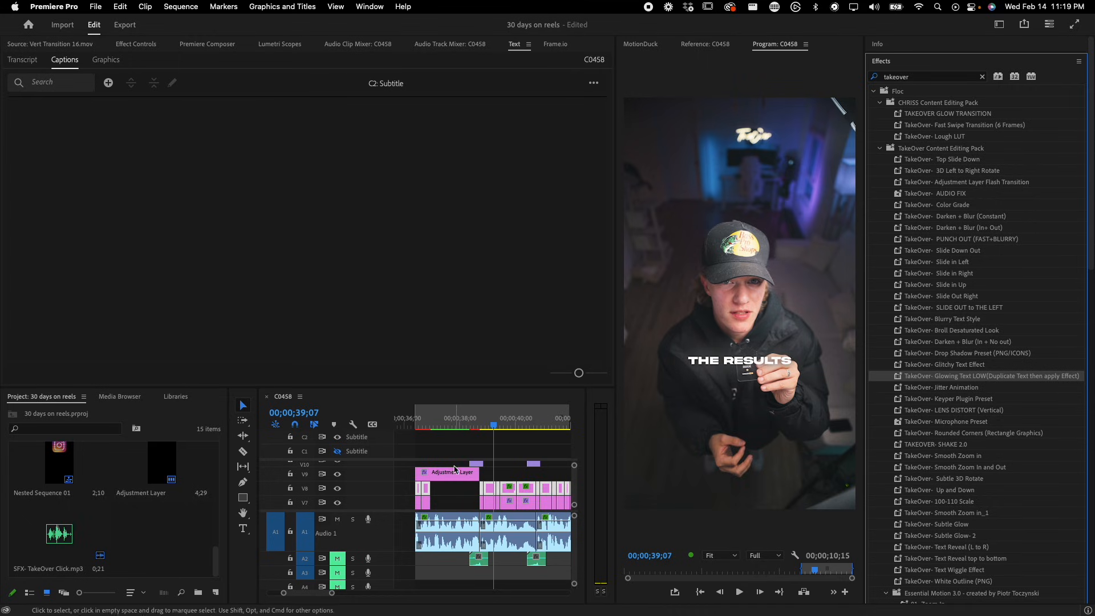
# Step: Apply TakeOver- Glowing Text LOW to the duplicated 5X/WK caption clip on the top track
pyautogui.click(739, 591)
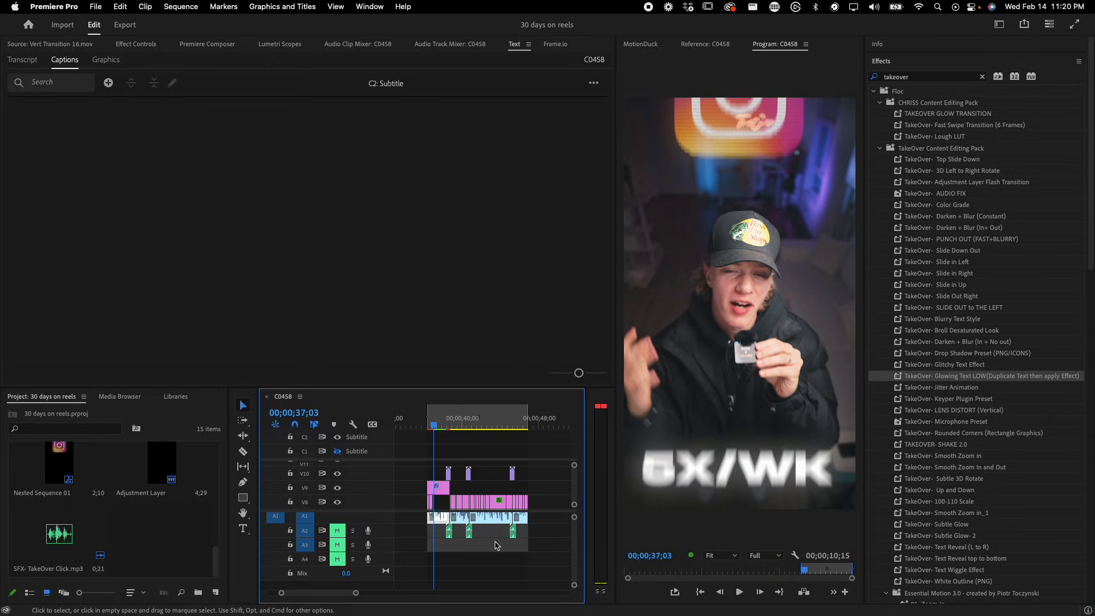
pyautogui.moveTo(495, 541)
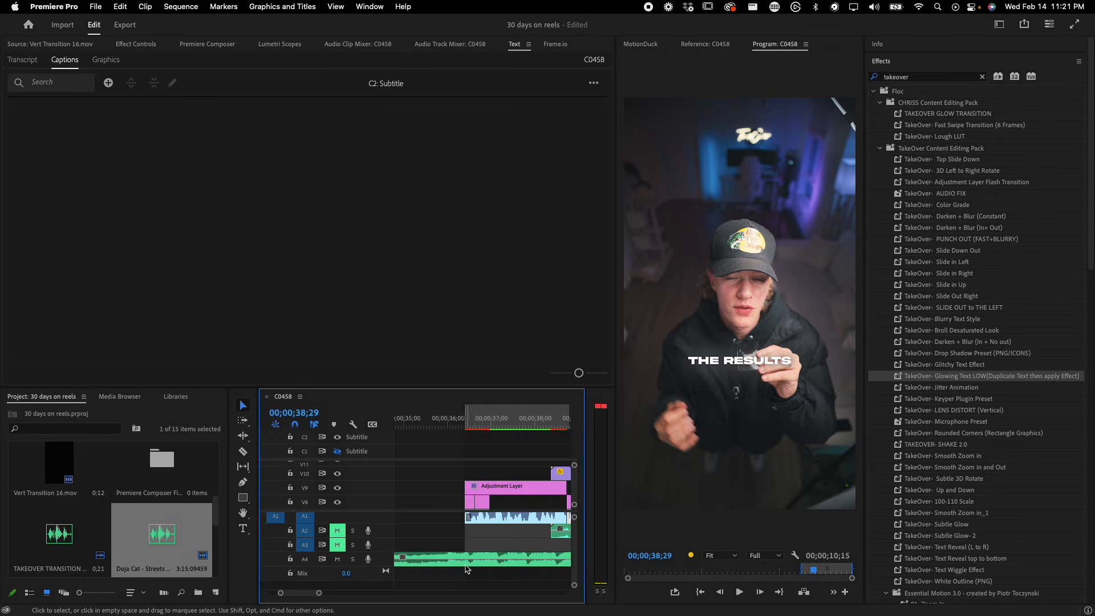
# Step: Place Doja Cat - Streets on audio track A4 and scrub to check the halftone overlays
pyautogui.click(460, 426)
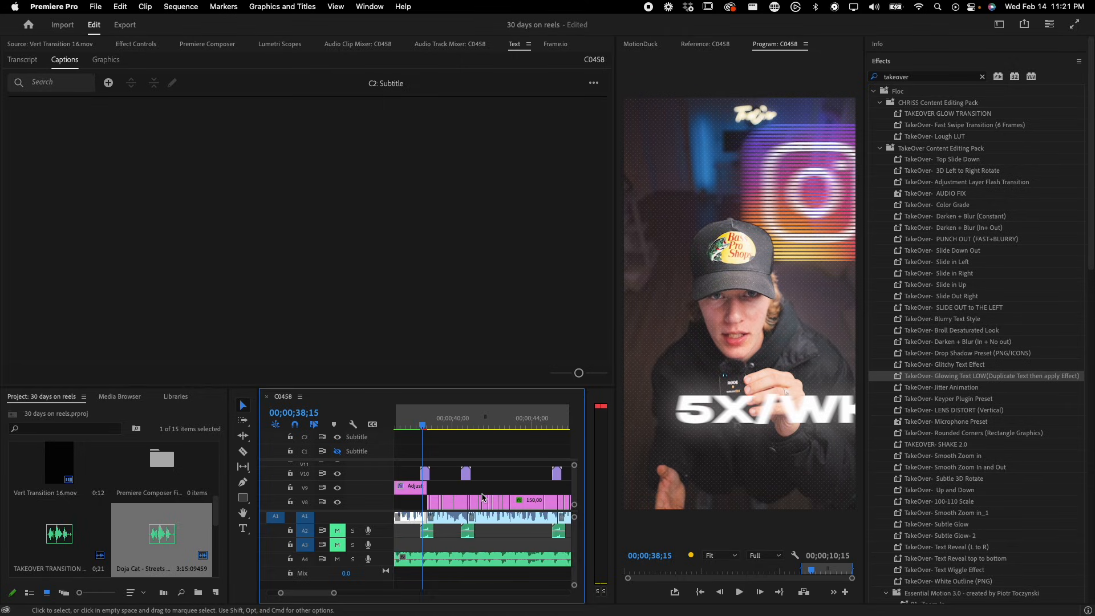
pyautogui.click(738, 591)
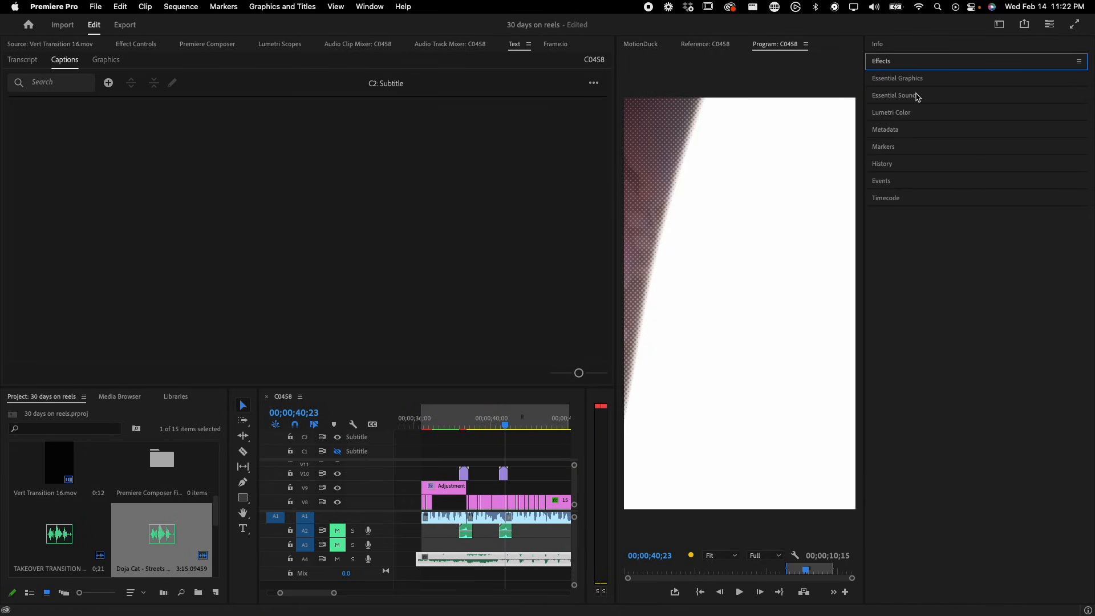
# Step: Tag the Doja Cat Streets remix as Music in Essential Sound, keeping its level at -28.5 dB
pyautogui.click(895, 95)
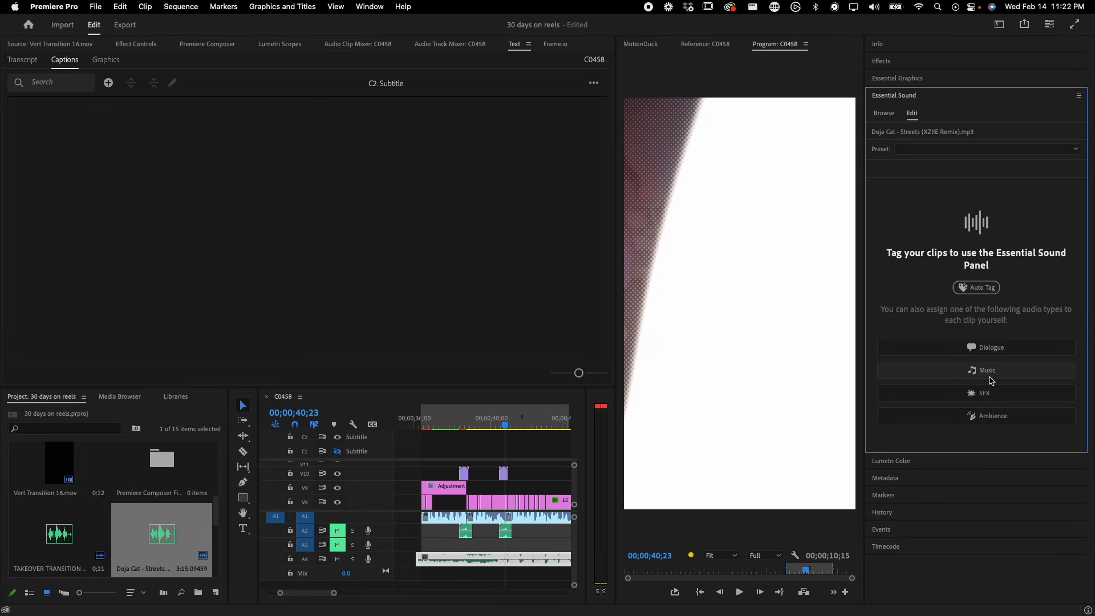
pyautogui.click(987, 369)
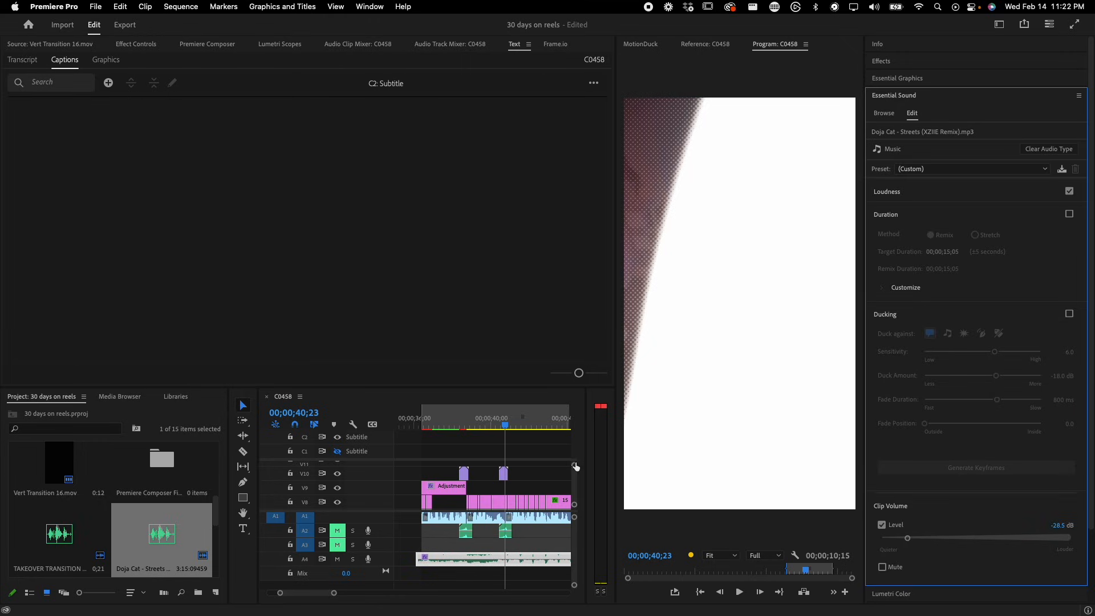
pyautogui.click(481, 426)
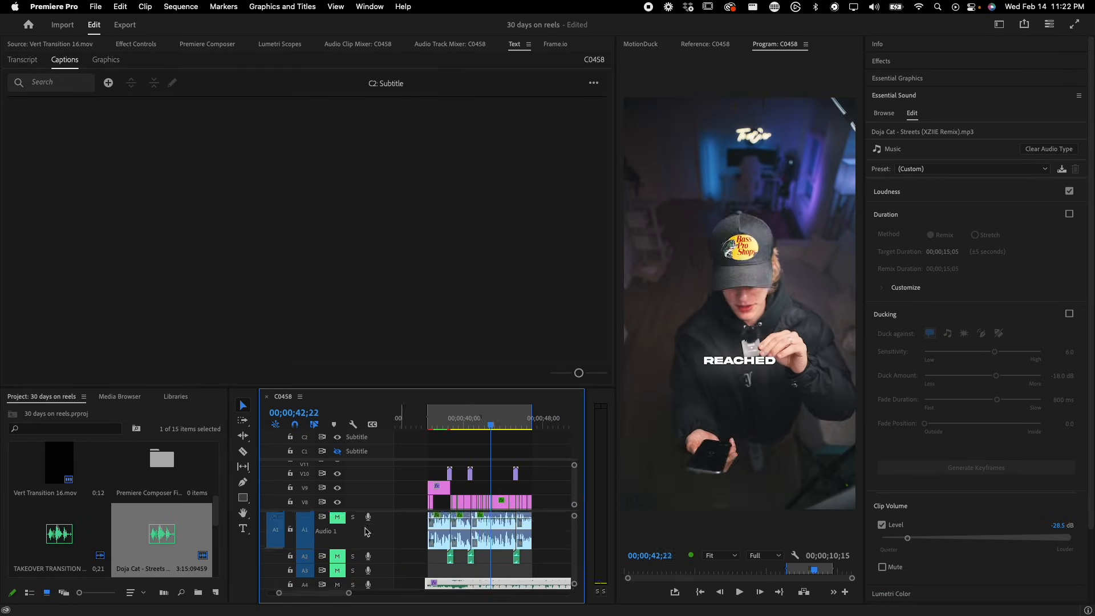
pyautogui.click(738, 591)
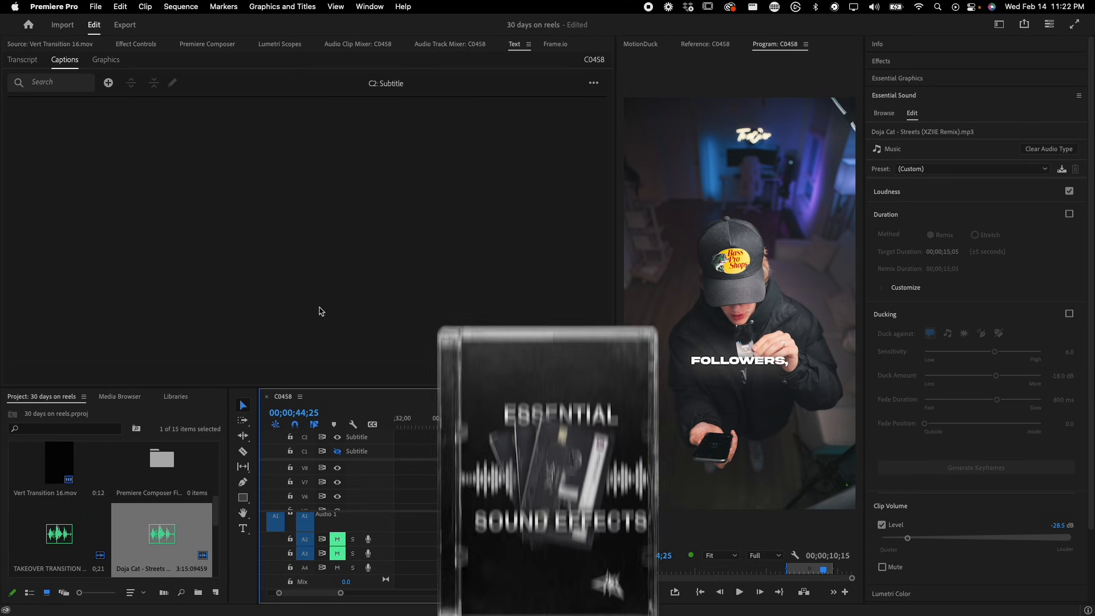
# Step: Preview SFX- Riser Bell in Chriss SFX, then place SFX - Riser Metallic on track A3
pyautogui.click(207, 43)
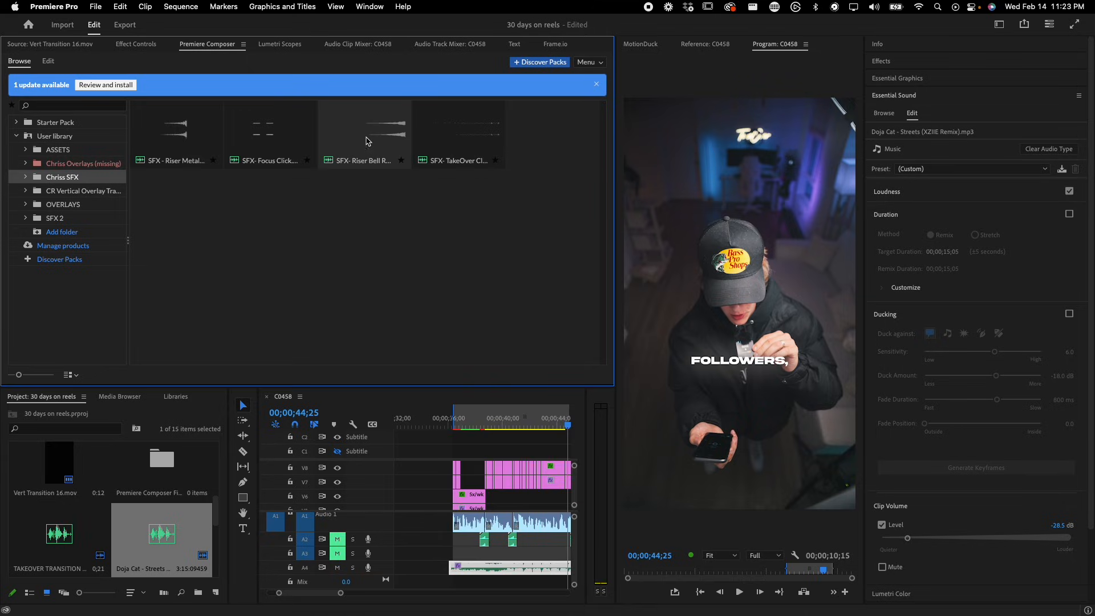
pyautogui.click(363, 133)
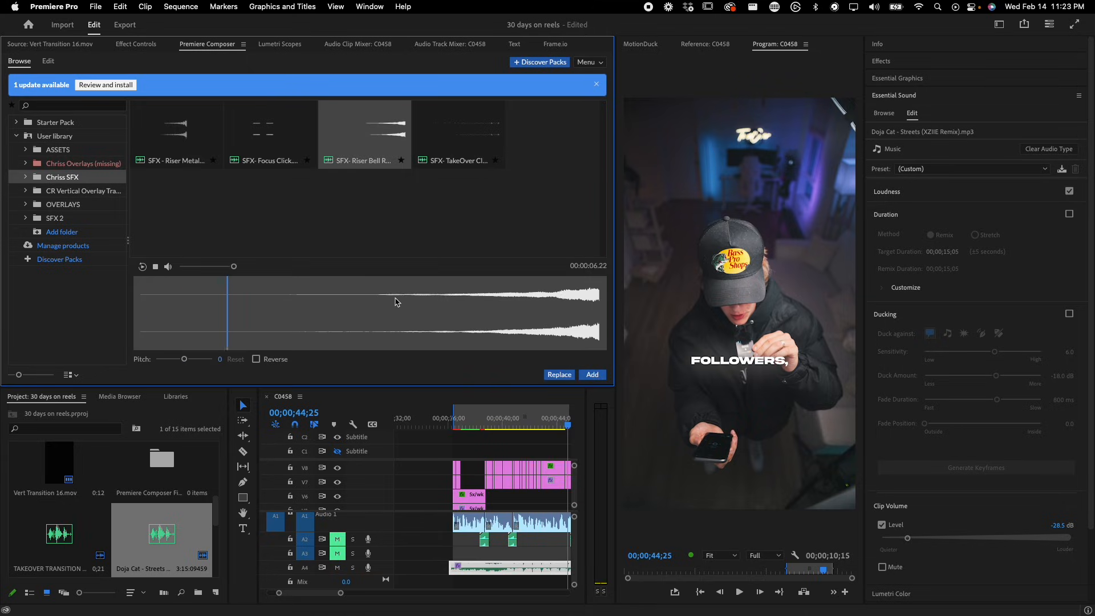
pyautogui.click(526, 313)
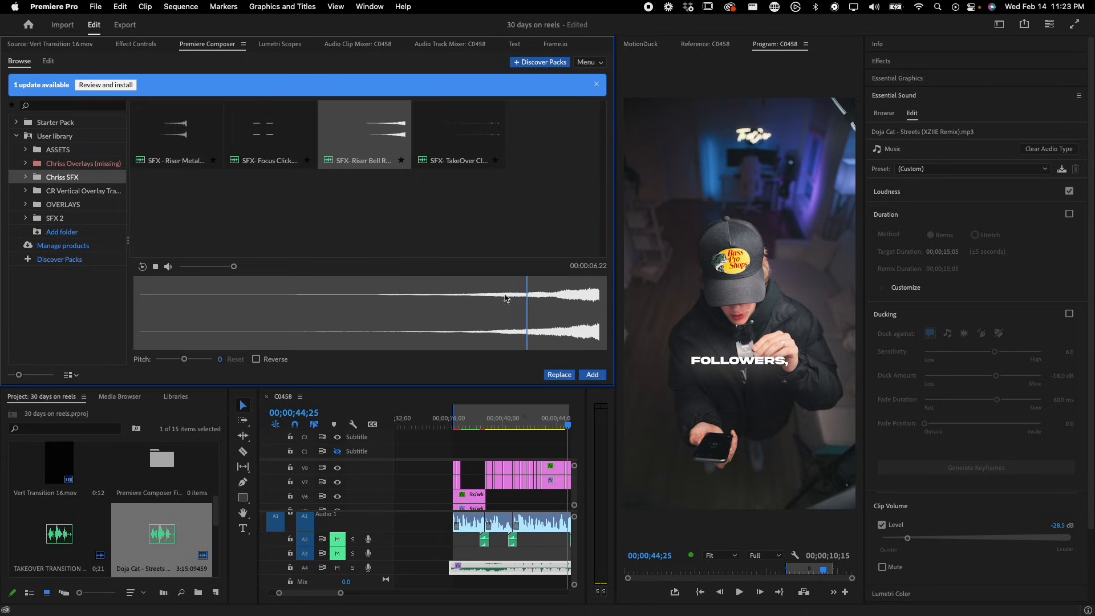
pyautogui.click(175, 131)
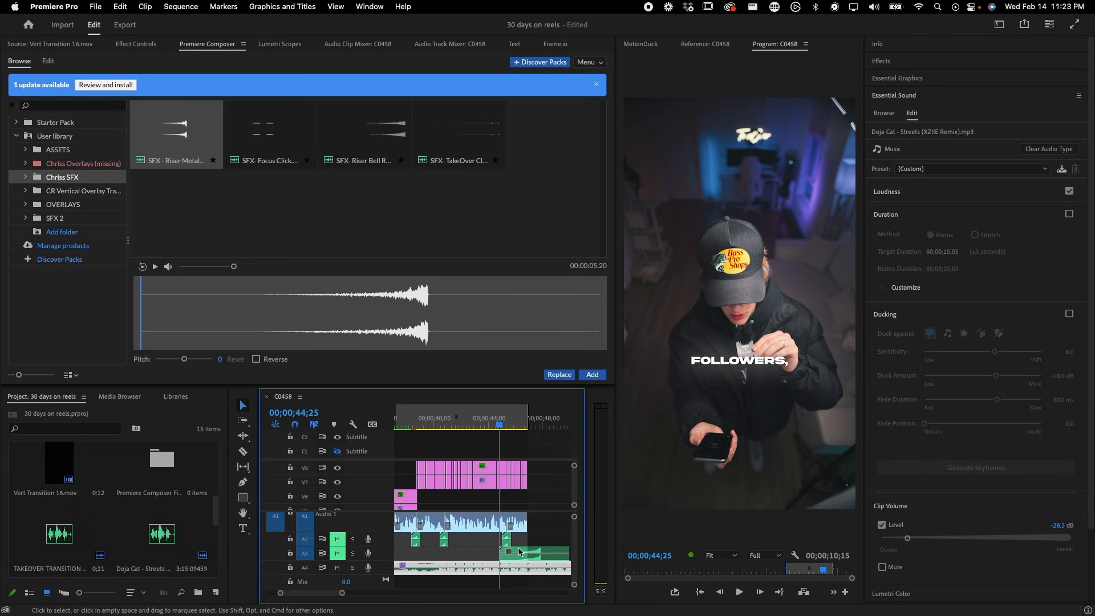
pyautogui.click(447, 559)
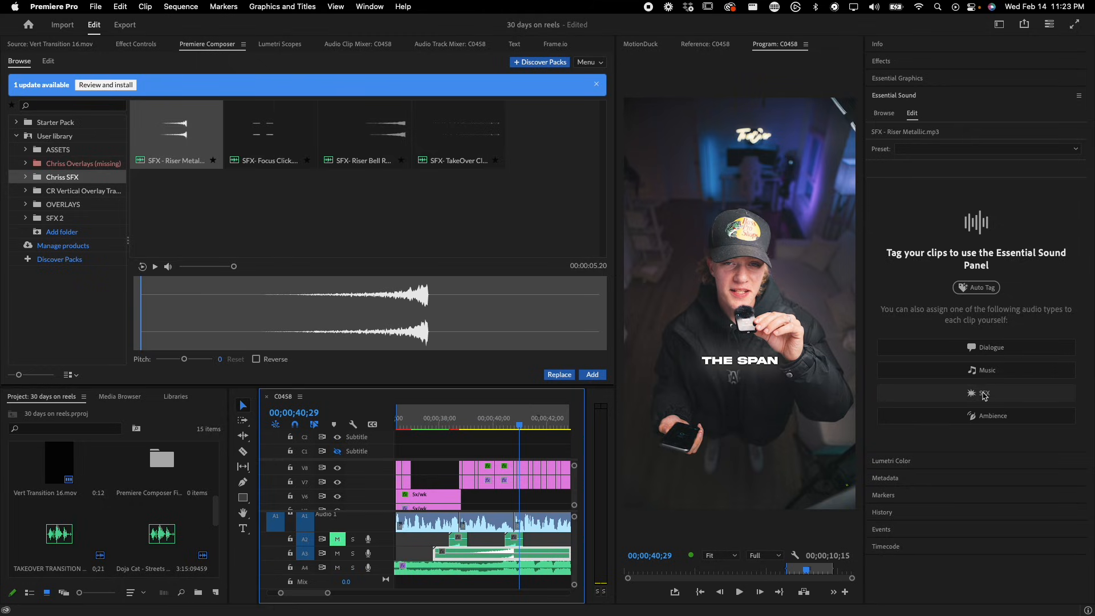
# Step: Tag the riser as SFX with Heavy Reverb 5.5 and -2.5 dB level, then rewind the playhead
pyautogui.click(976, 393)
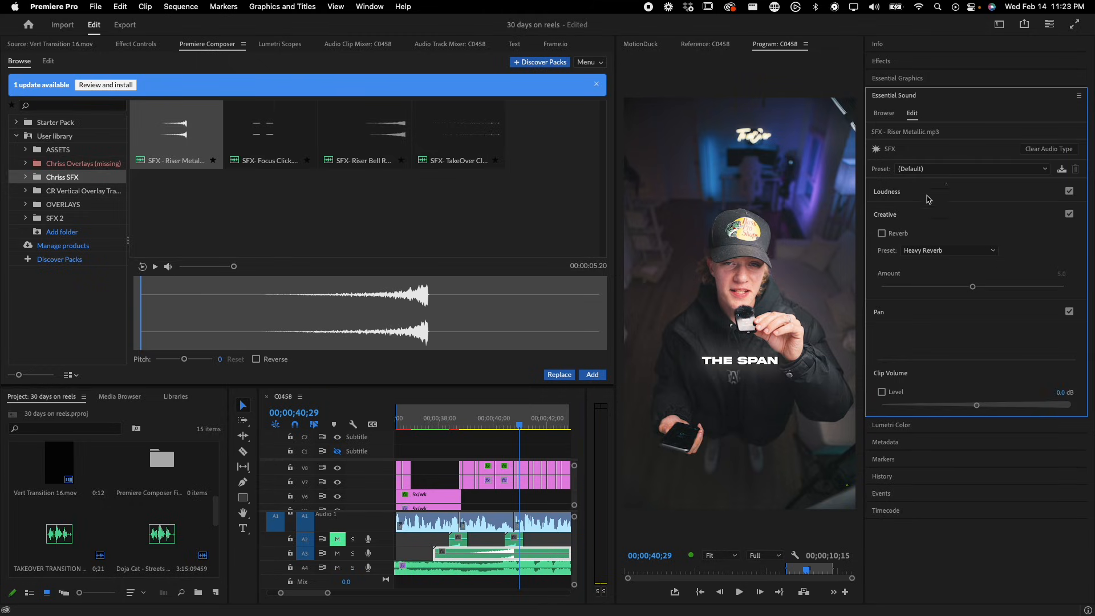
pyautogui.click(882, 232)
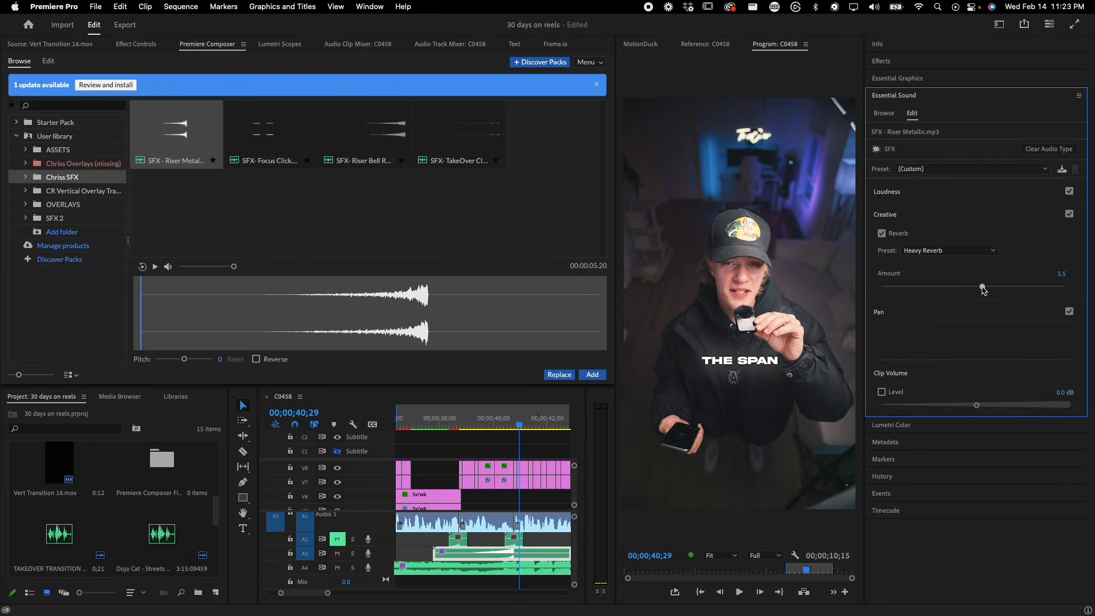
pyautogui.click(881, 392)
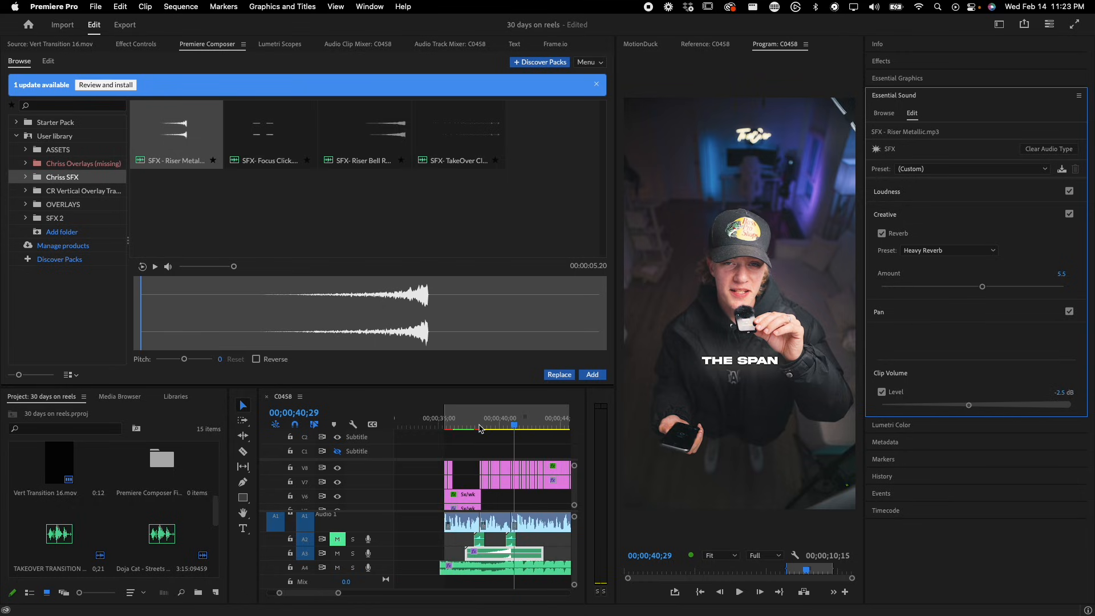
pyautogui.click(467, 424)
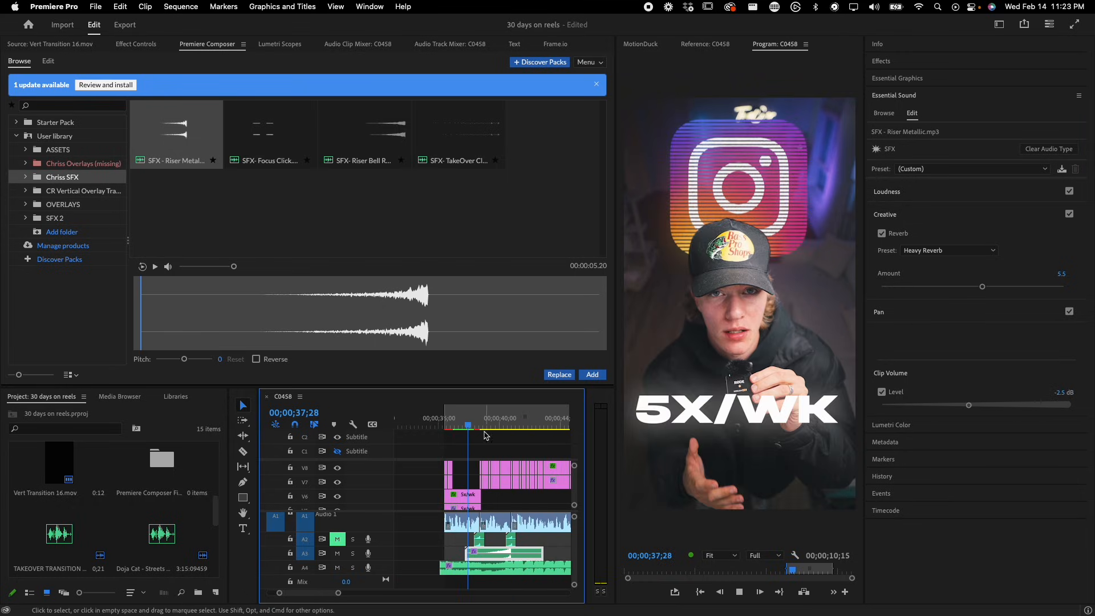